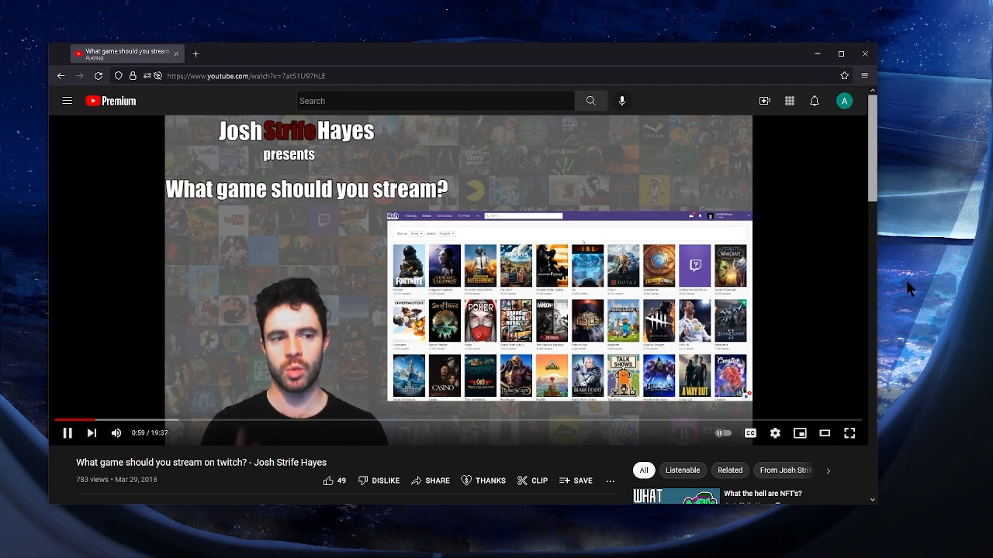
Pause the 'What game should you stream on twitch?' video at 1:10 to discuss it
click(68, 433)
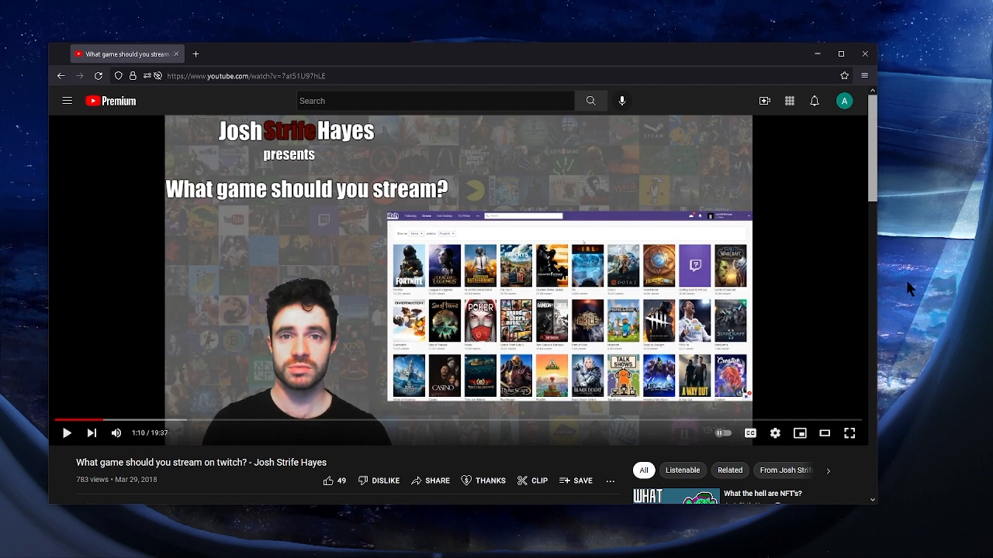
Resume playback from 1:10 toward the Fortnite channel page
click(67, 432)
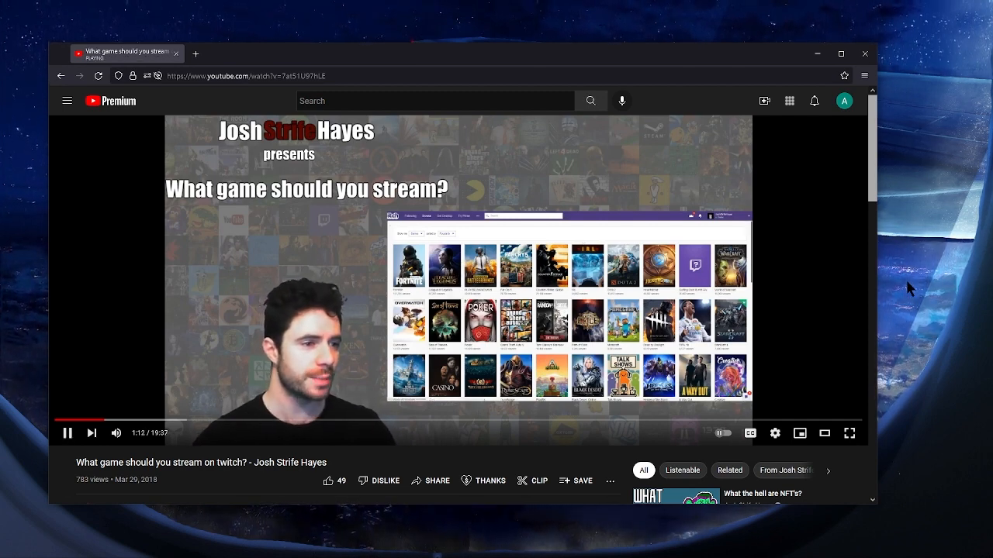
mouse_move(909, 288)
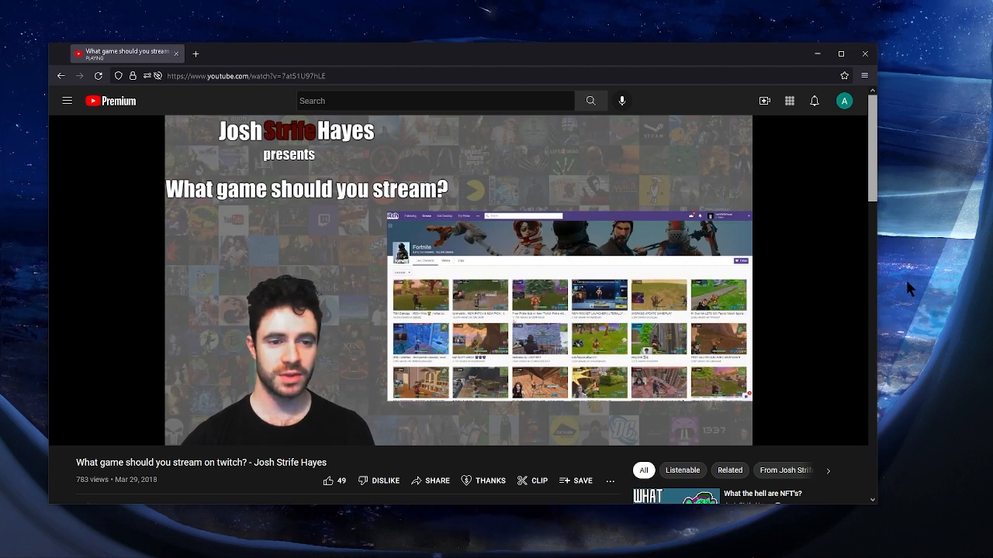
Play a few seconds and pause at 2:12 on the Fortnite streams grid
click(775, 434)
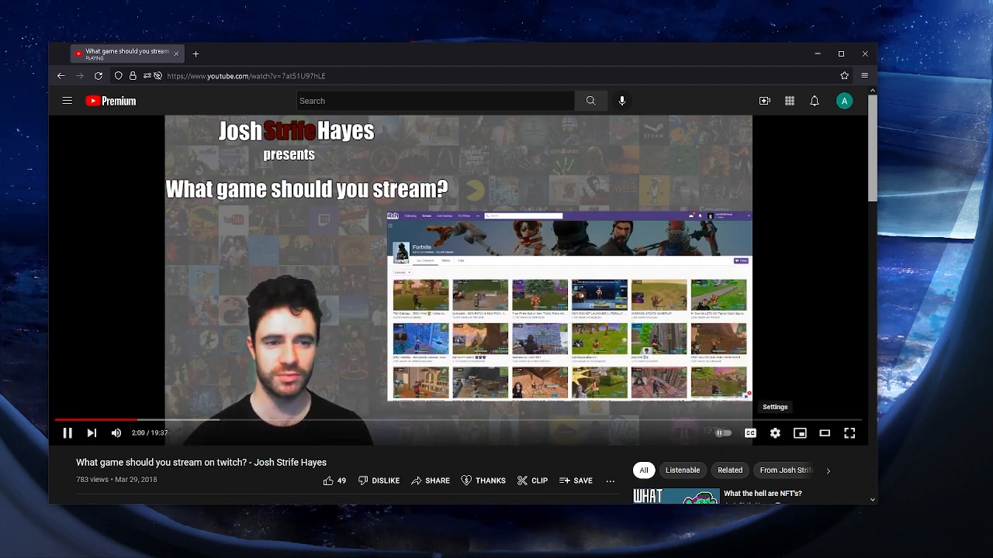
click(68, 433)
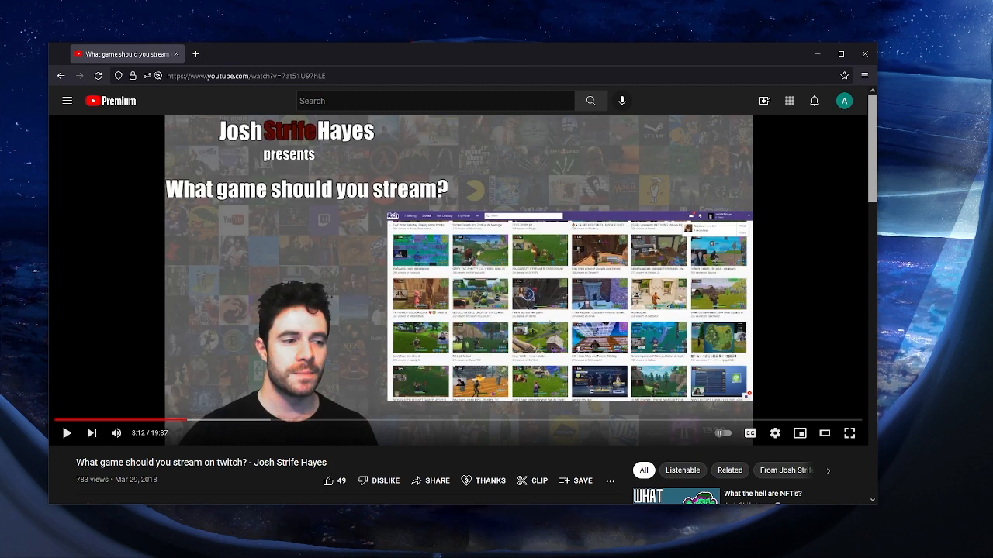
Resume the video so it advances toward 2:20
click(68, 433)
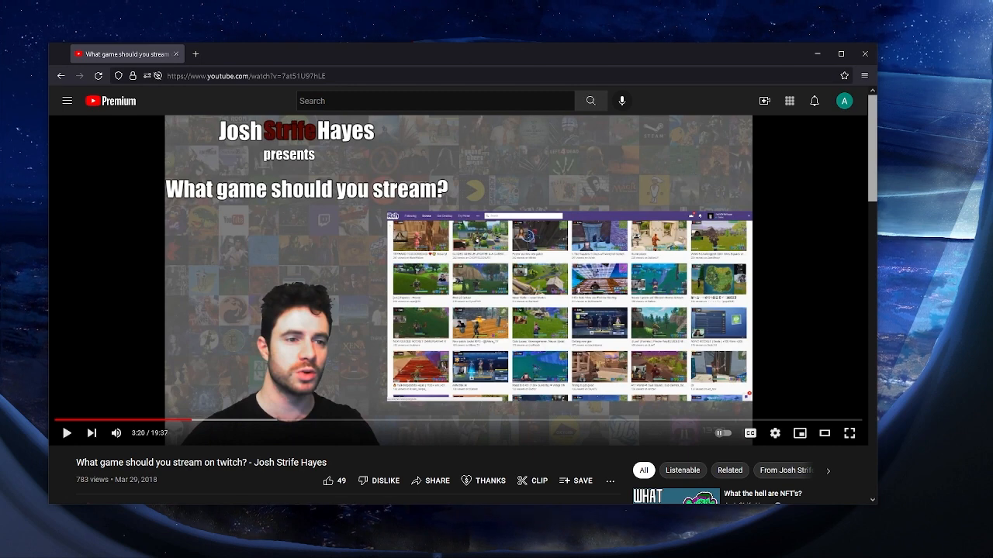
Resume playback from 2:20 and let it run to about seven minutes in
click(68, 433)
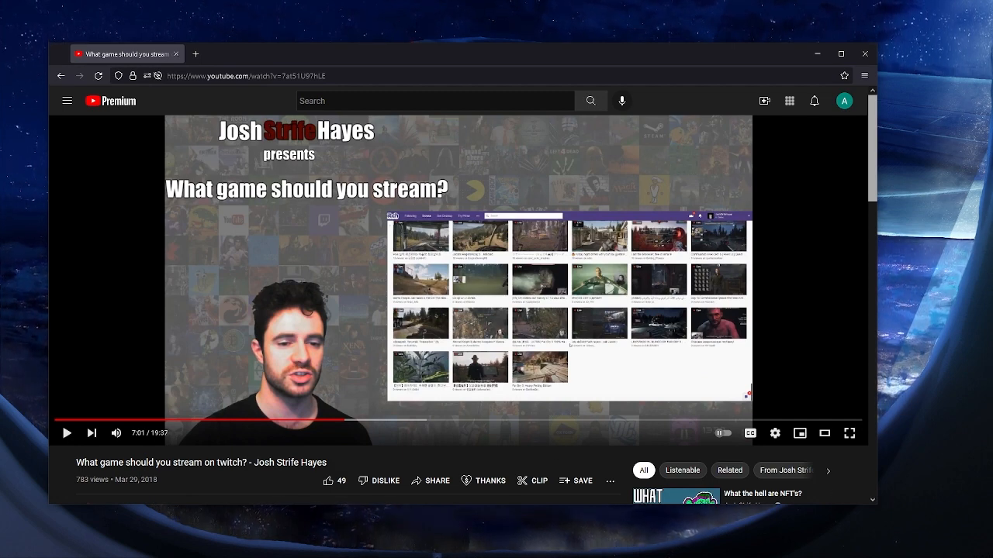
mouse_move(740, 341)
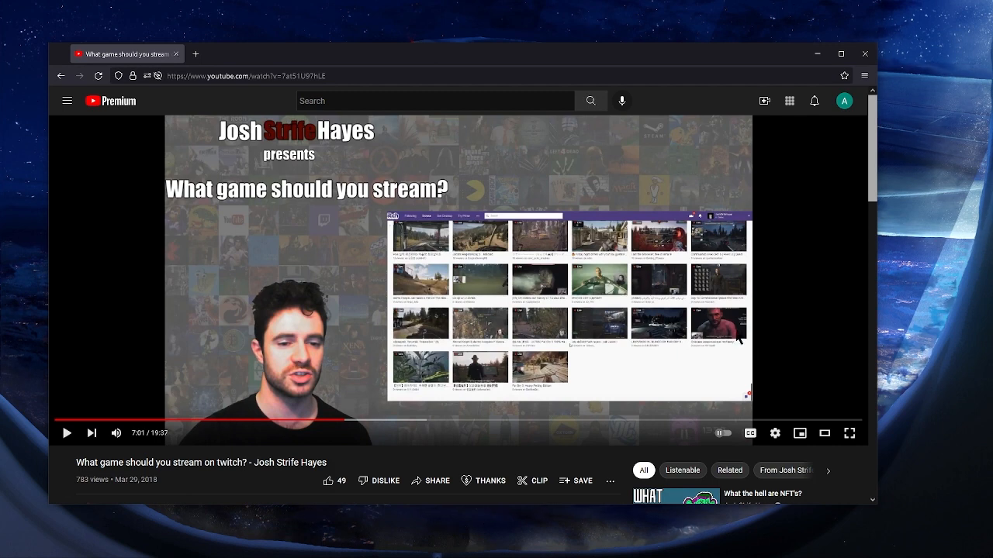
mouse_move(630, 373)
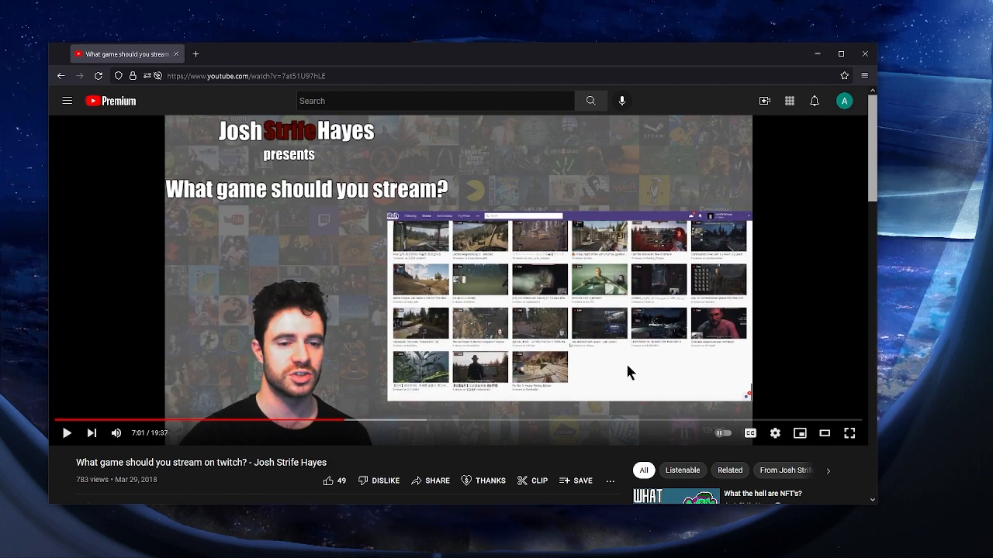
mouse_move(564, 295)
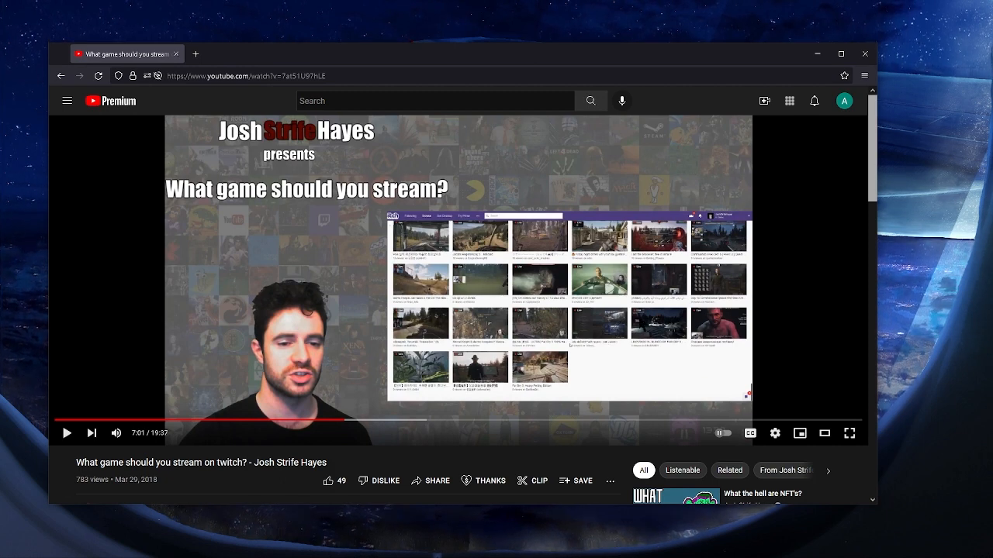
mouse_move(639, 354)
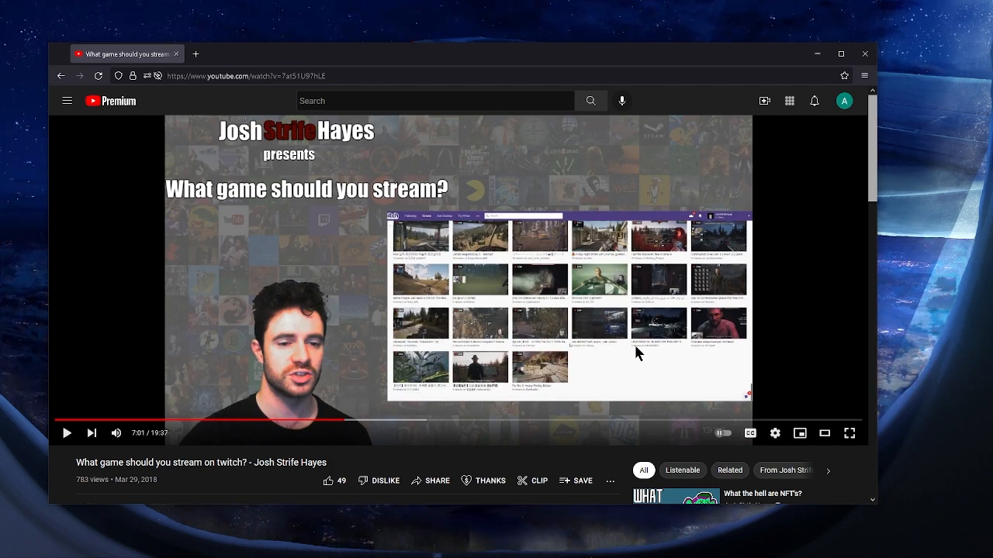
mouse_move(616, 341)
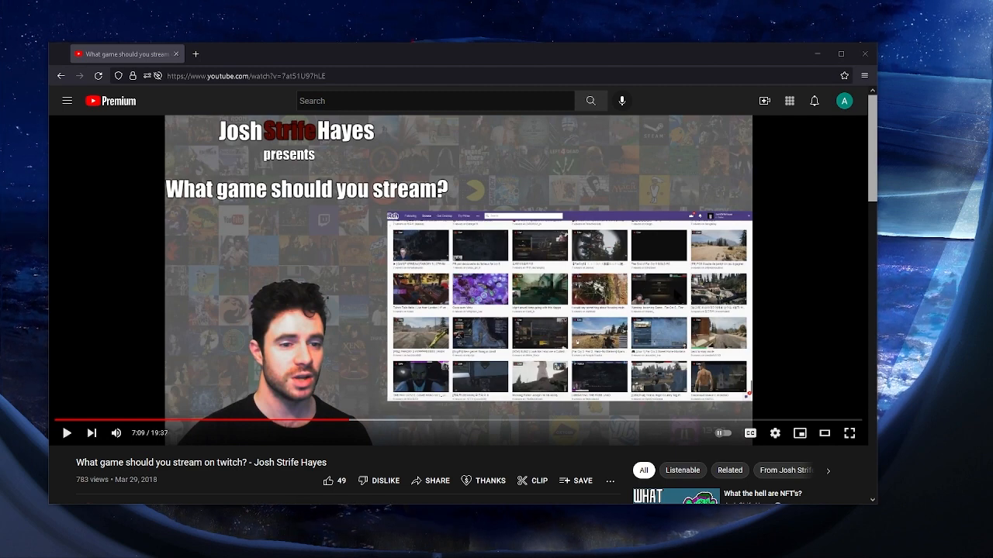
Resume the video and let it play on to about 8:11
click(66, 434)
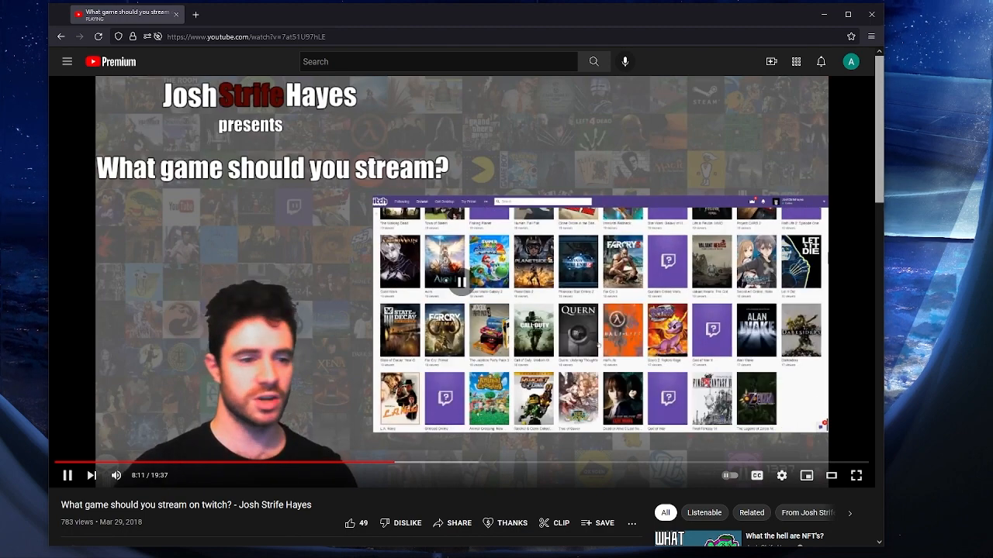
click(68, 475)
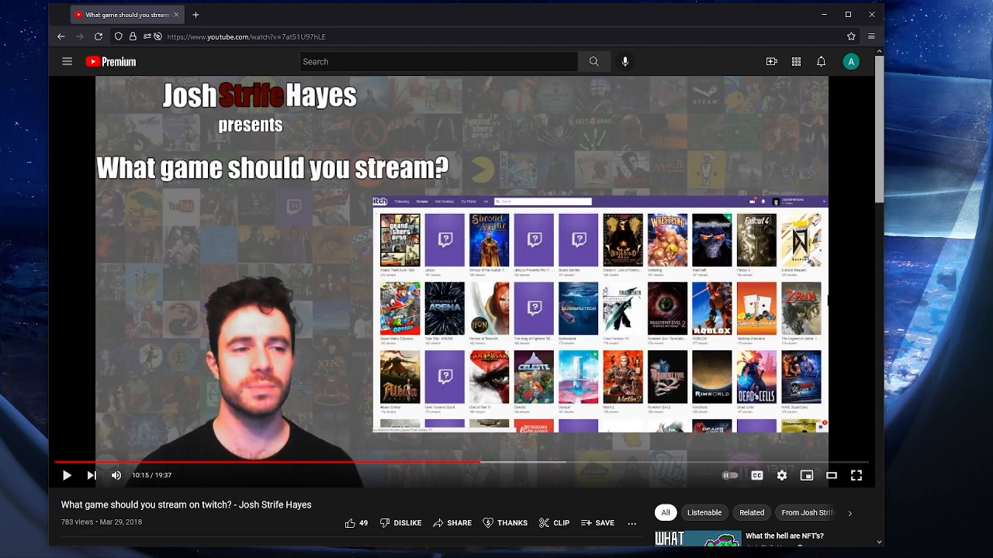
mouse_move(397, 278)
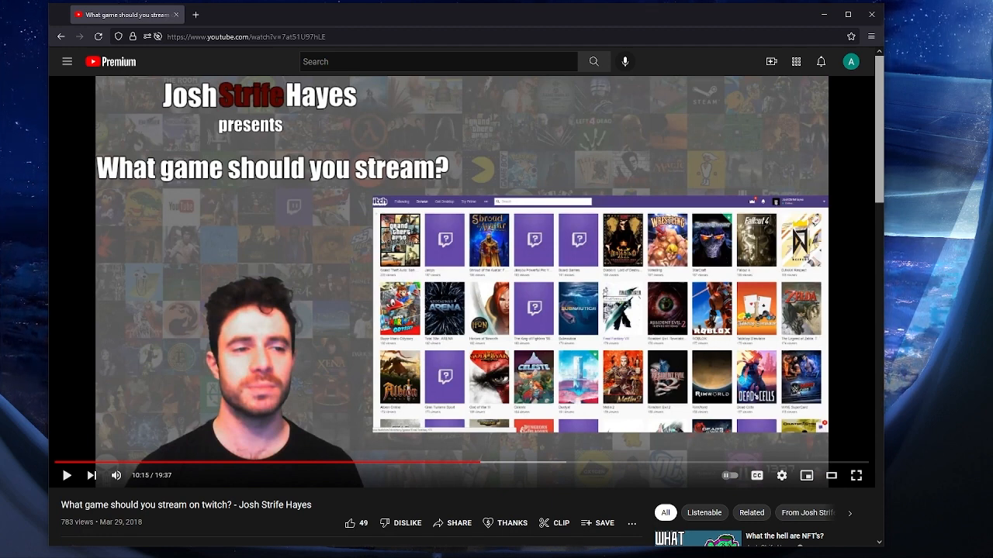
mouse_move(610, 350)
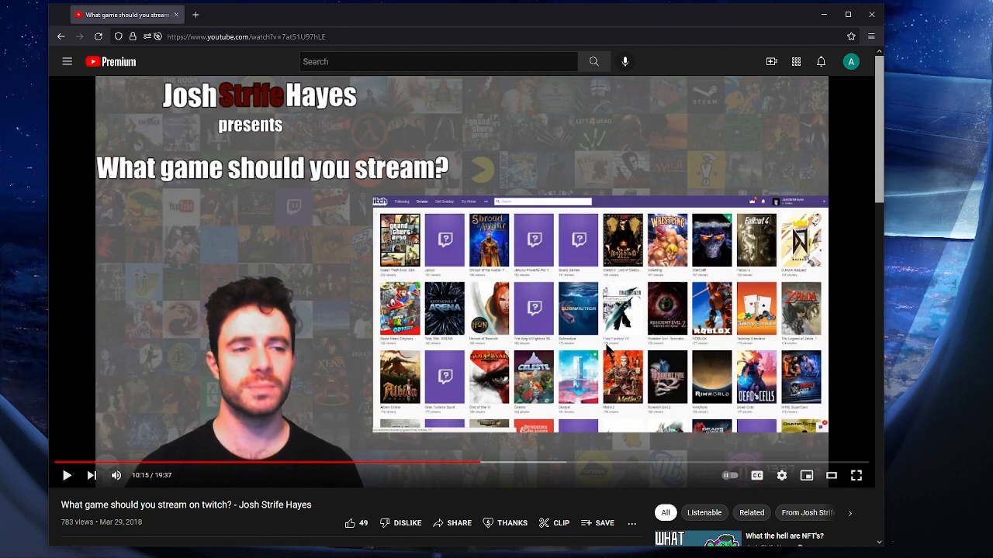
mouse_move(357, 347)
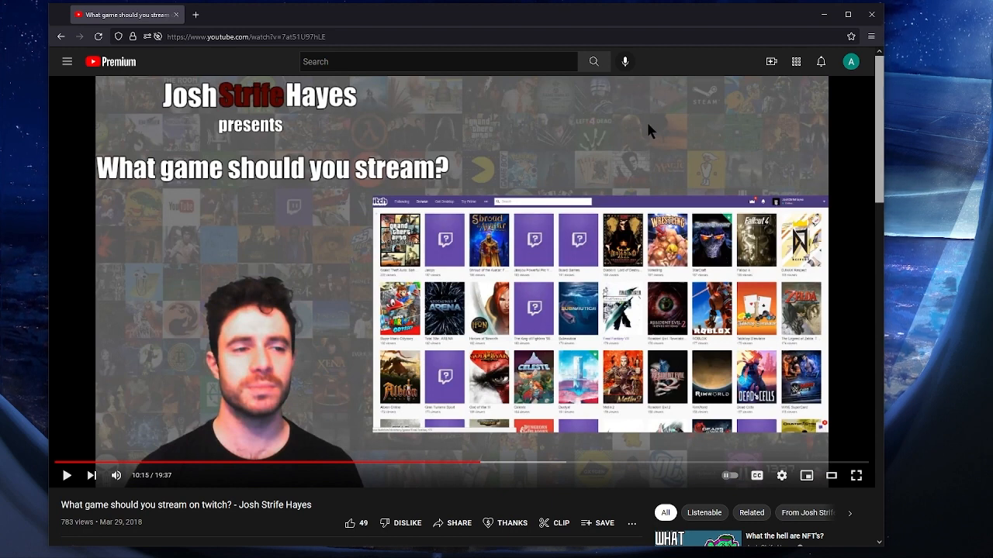
mouse_move(720, 148)
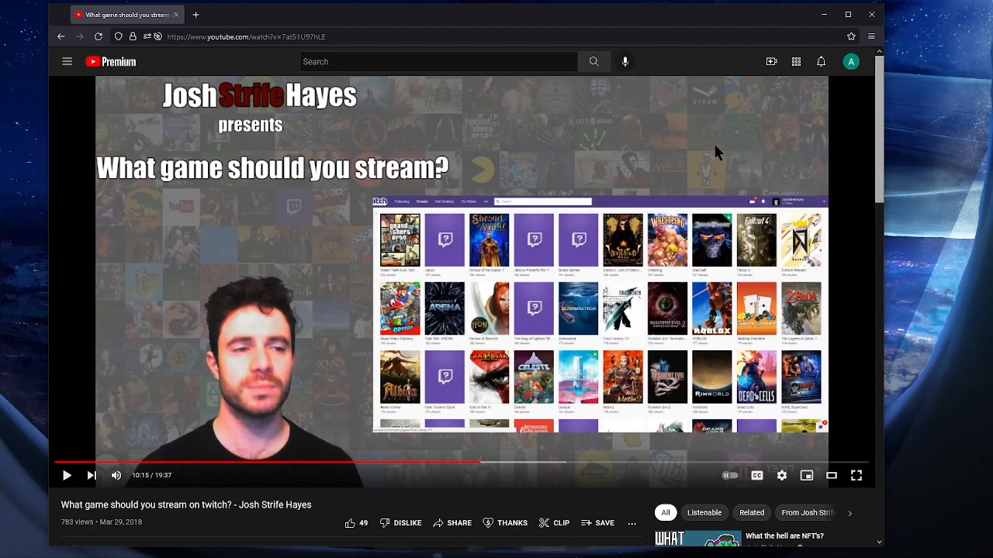
mouse_move(254, 441)
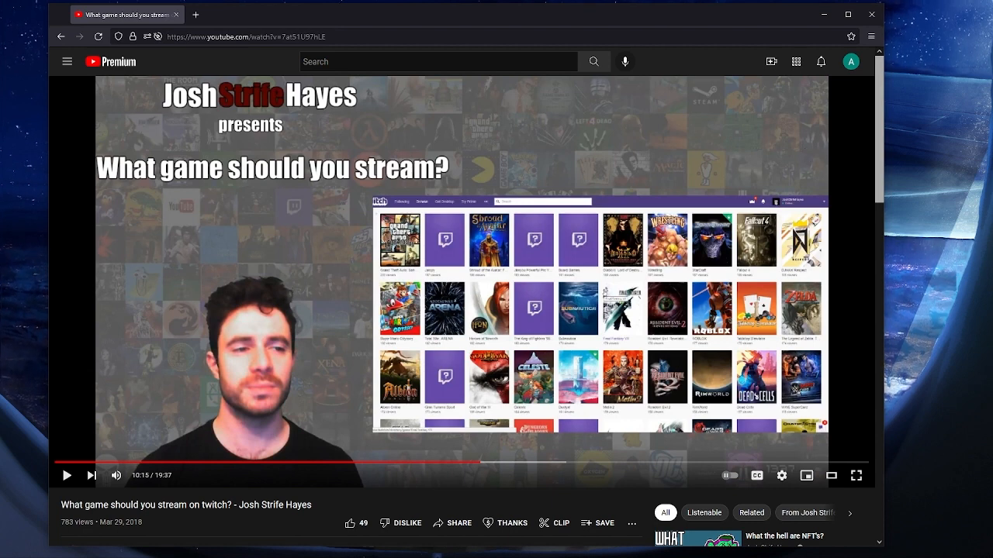
mouse_move(816, 183)
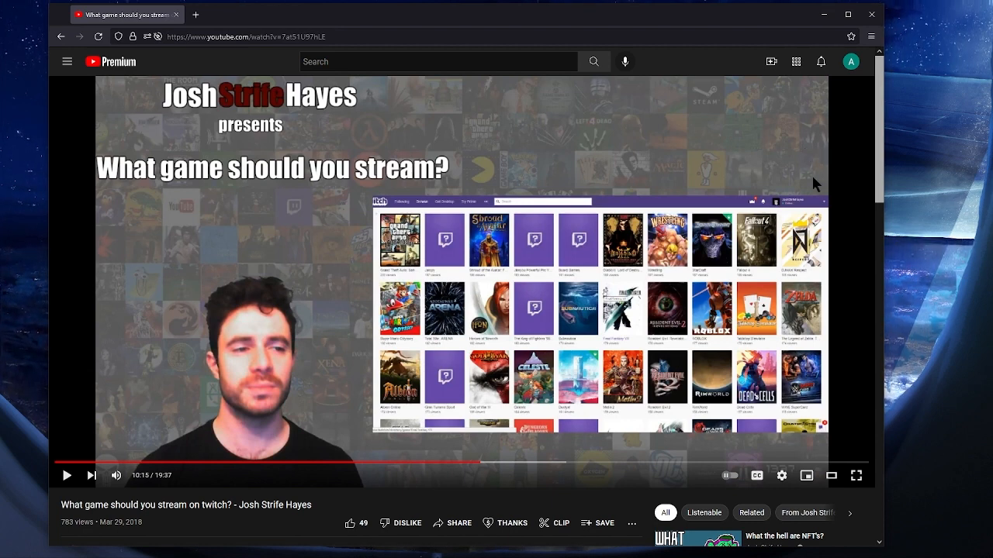
mouse_move(810, 172)
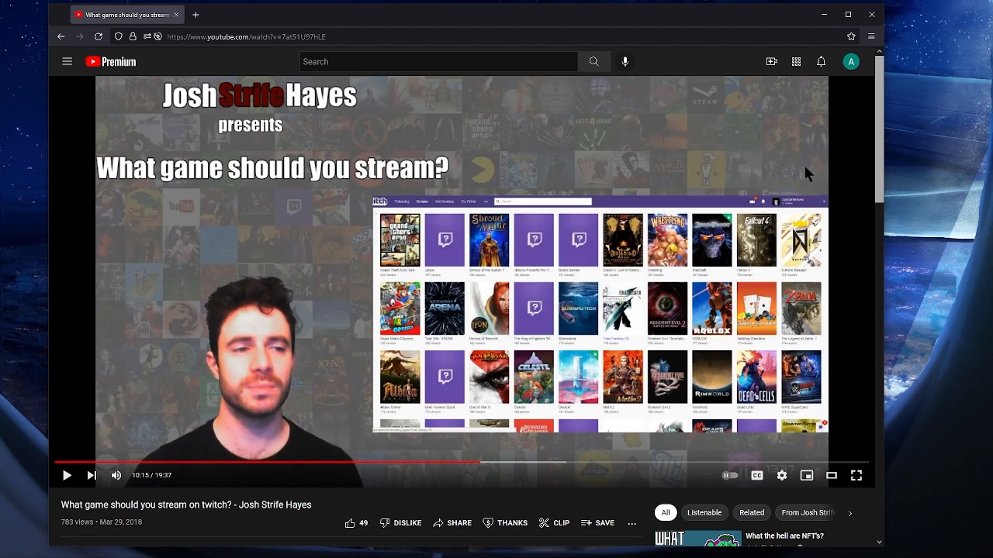
mouse_move(791, 169)
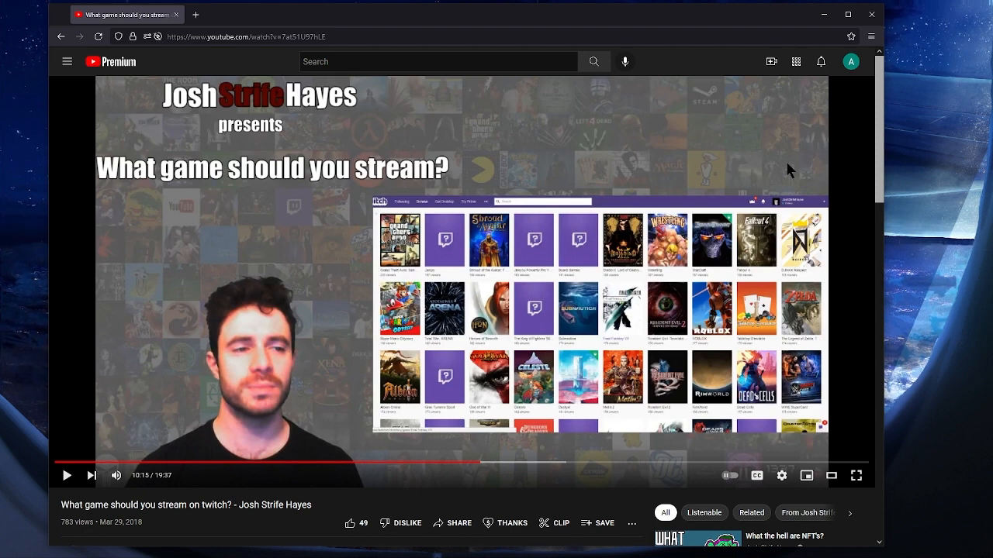
mouse_move(773, 177)
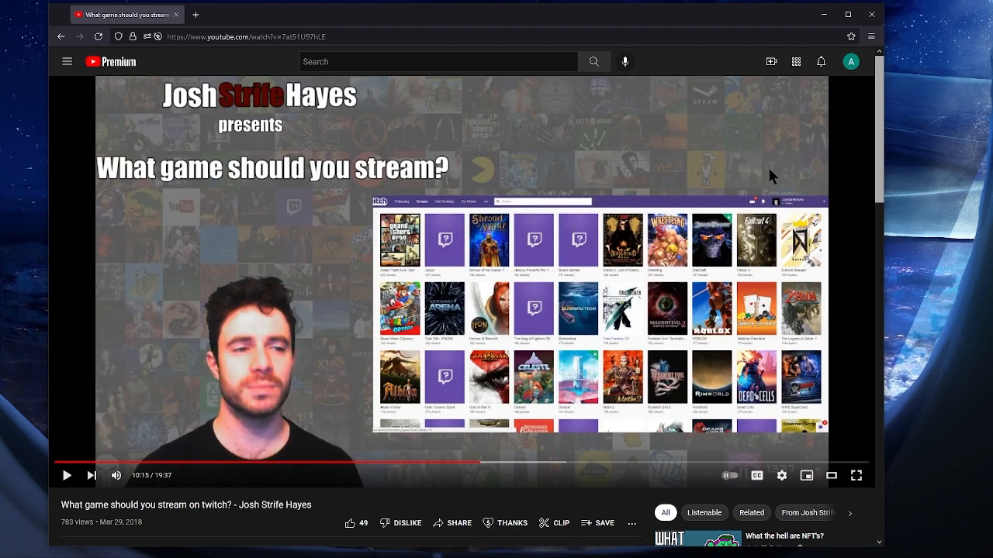
mouse_move(802, 173)
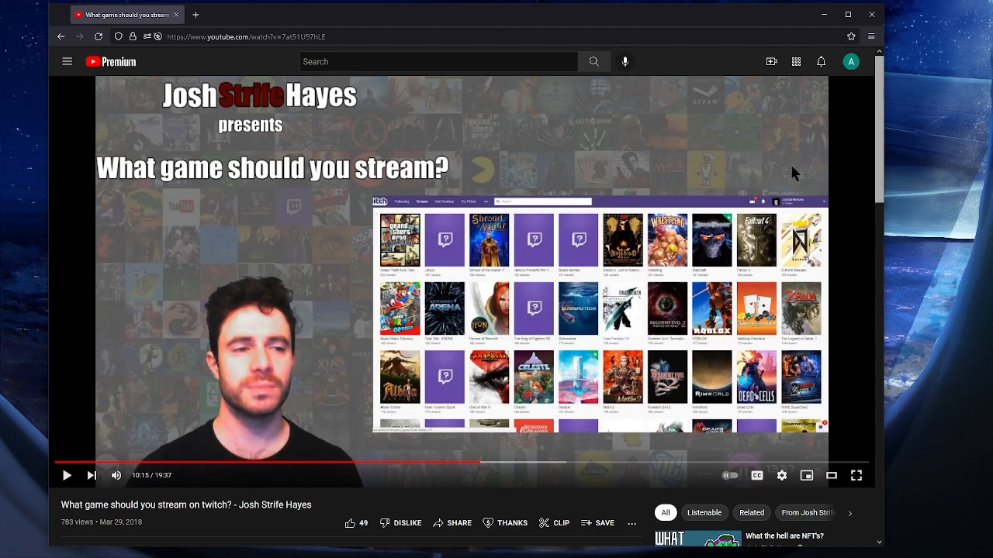
mouse_move(800, 174)
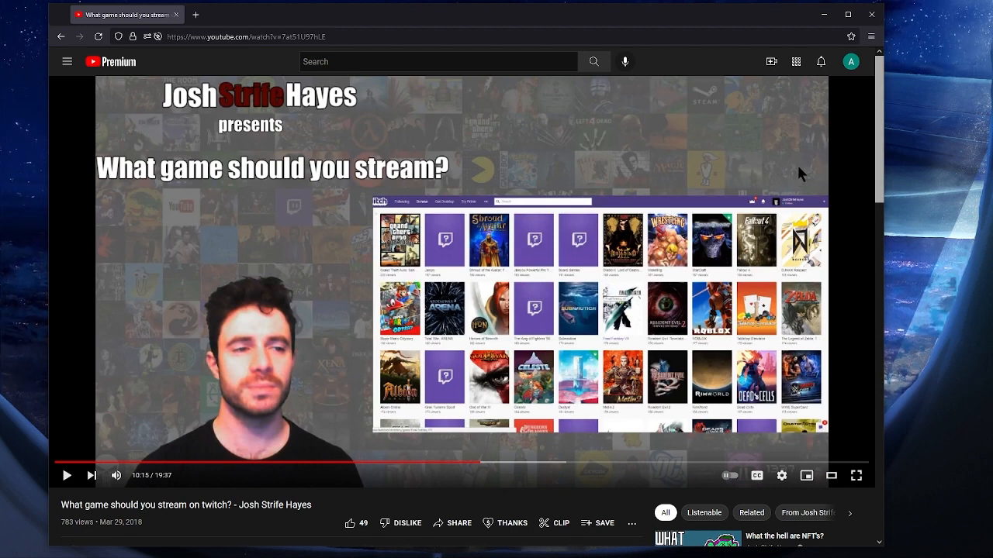
mouse_move(807, 166)
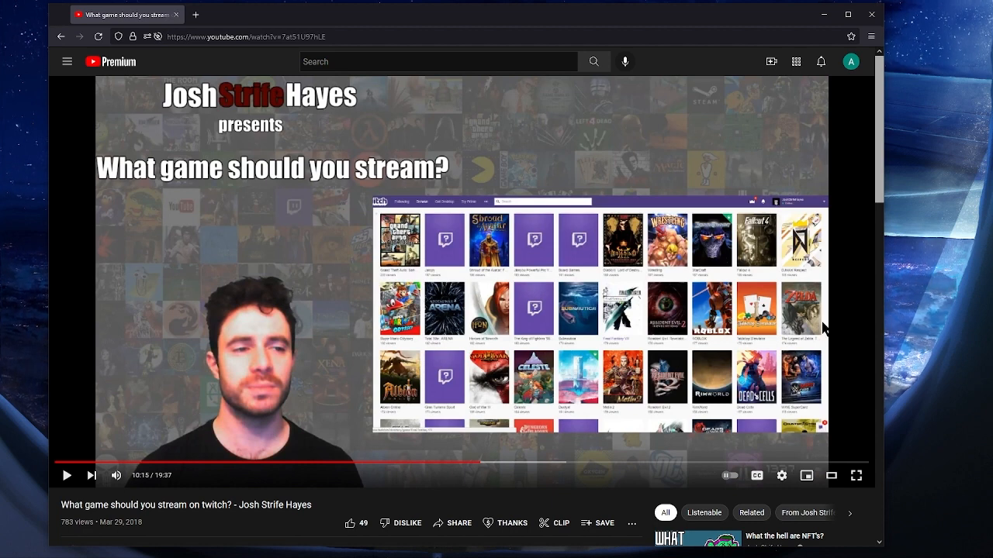
mouse_move(389, 344)
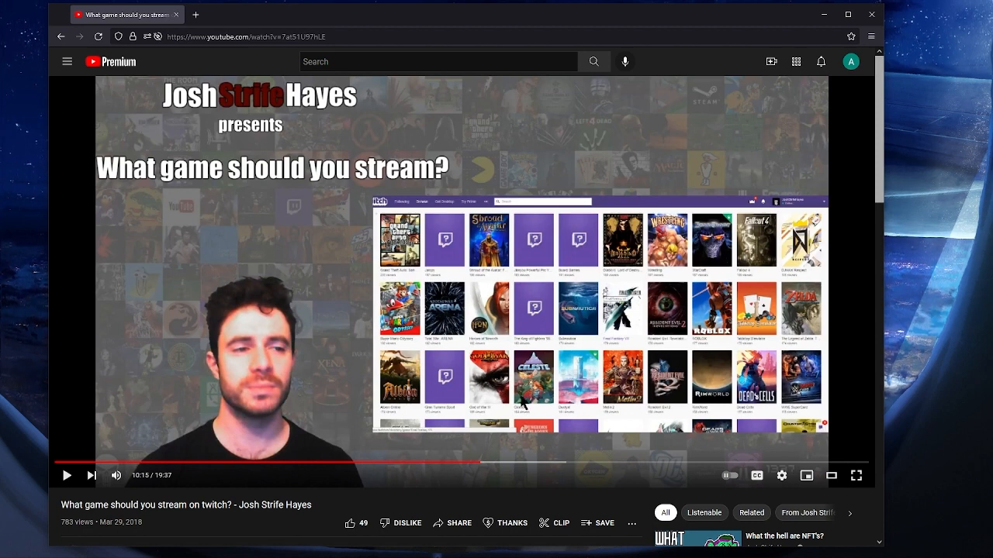
mouse_move(515, 347)
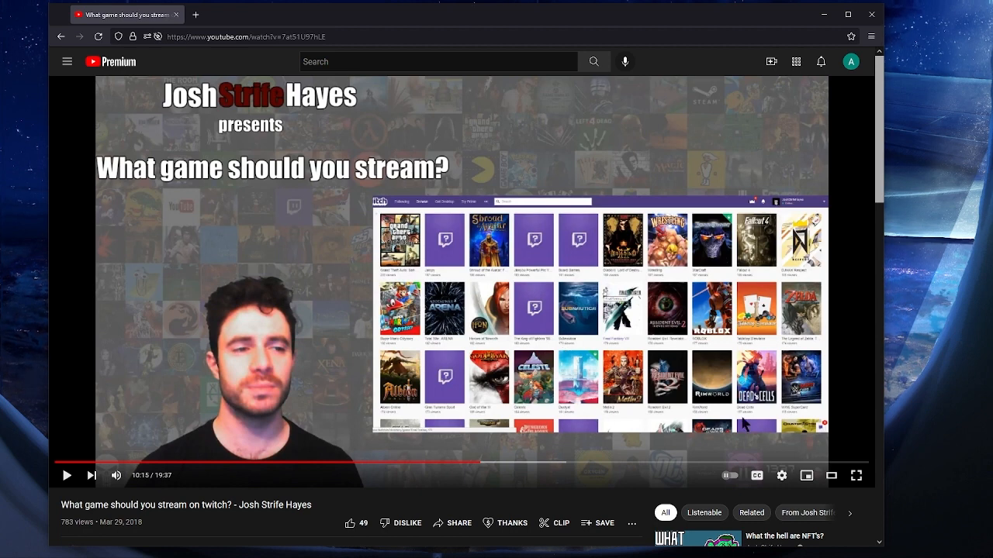
mouse_move(732, 416)
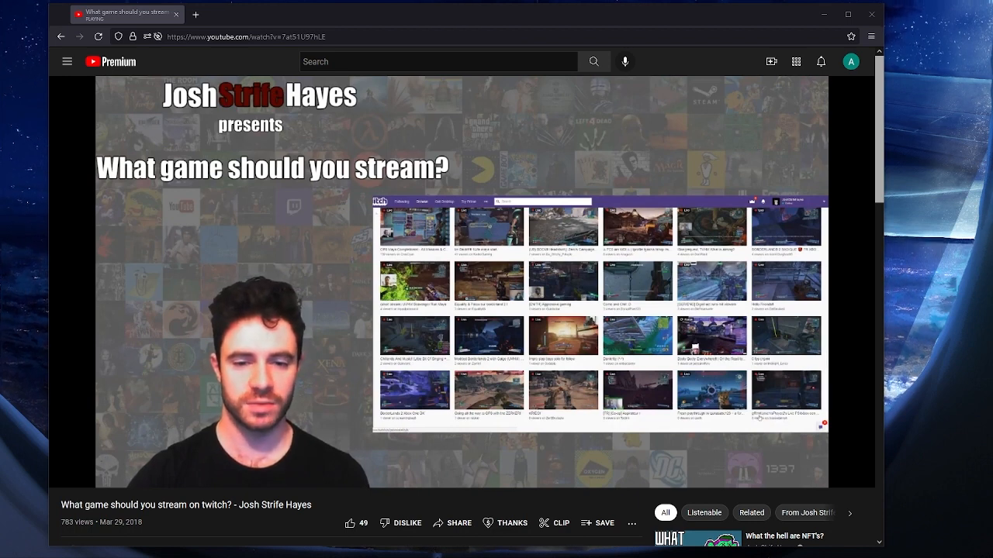
mouse_move(721, 251)
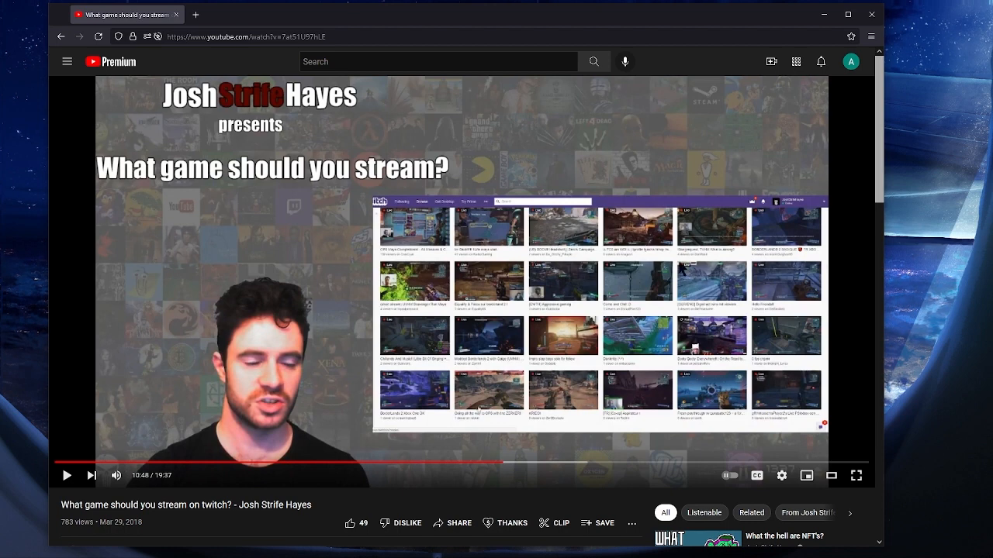
mouse_move(515, 310)
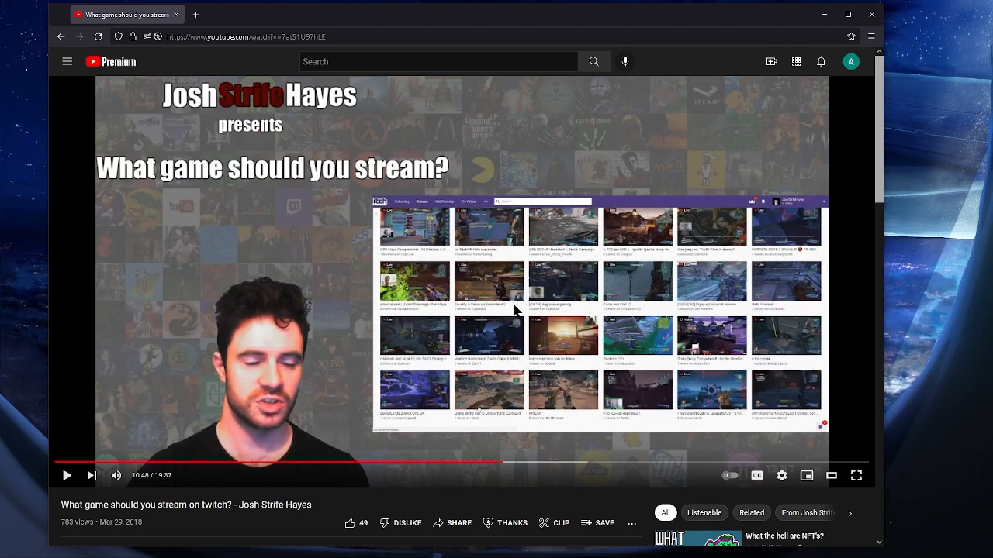
mouse_move(690, 349)
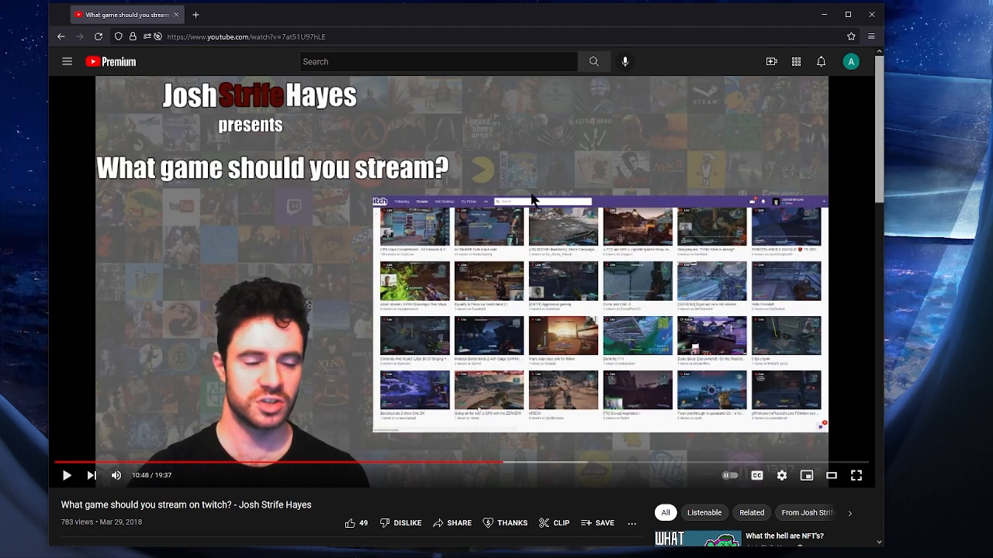
mouse_move(741, 474)
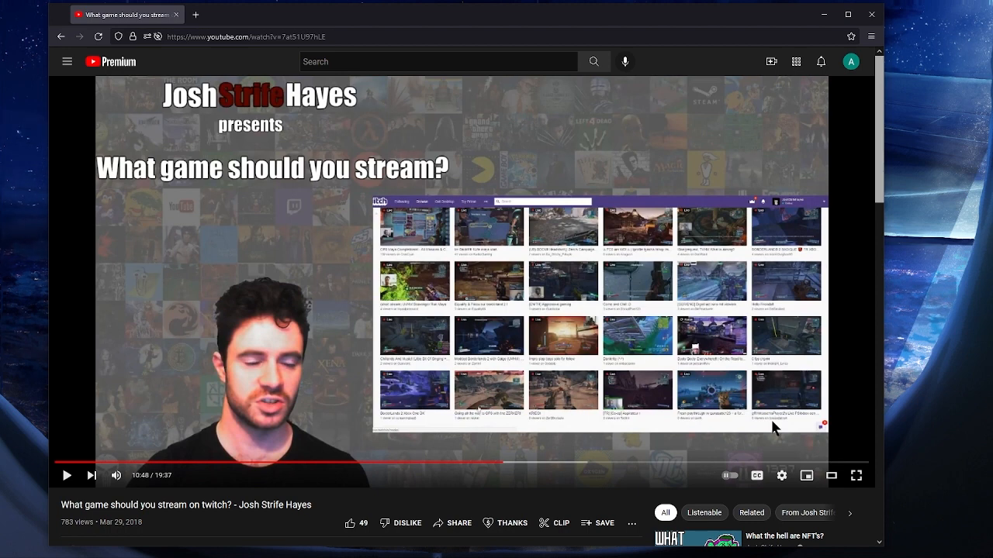
mouse_move(664, 316)
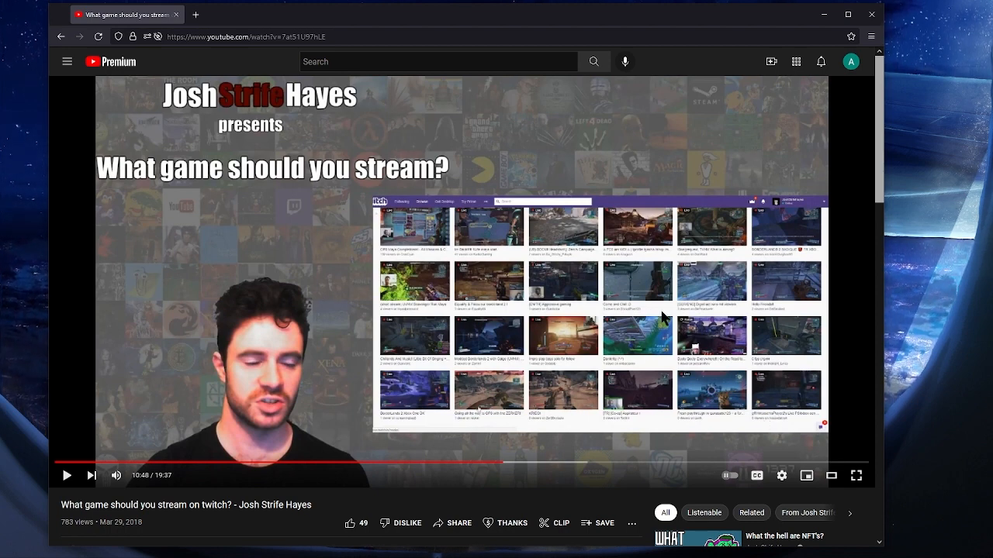
mouse_move(589, 246)
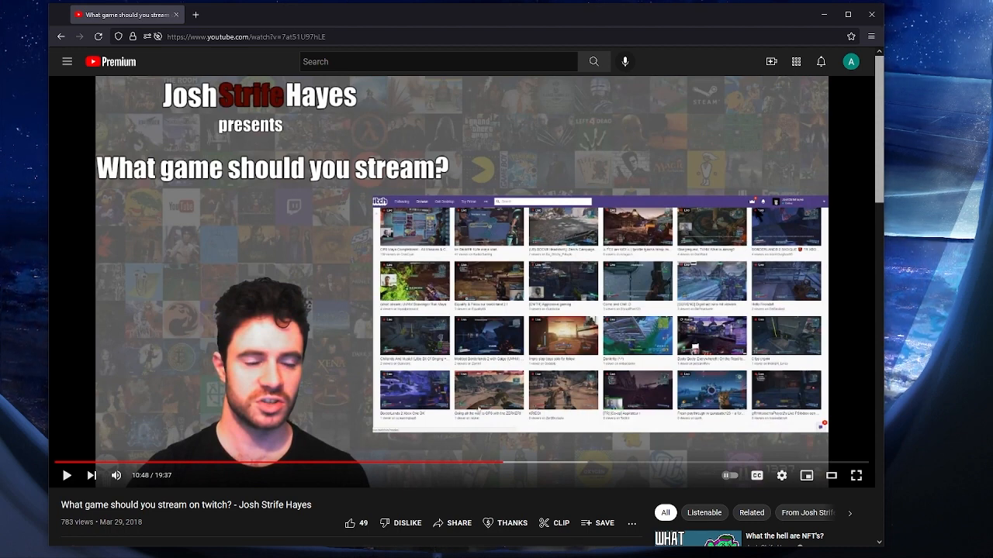
mouse_move(504, 254)
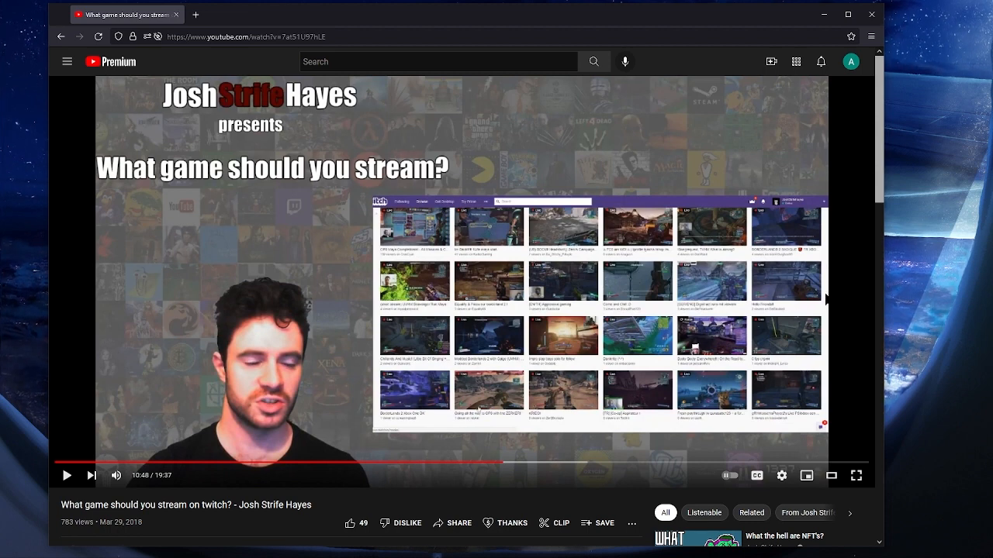
Resume the video from the live stream thumbnail grid
click(66, 475)
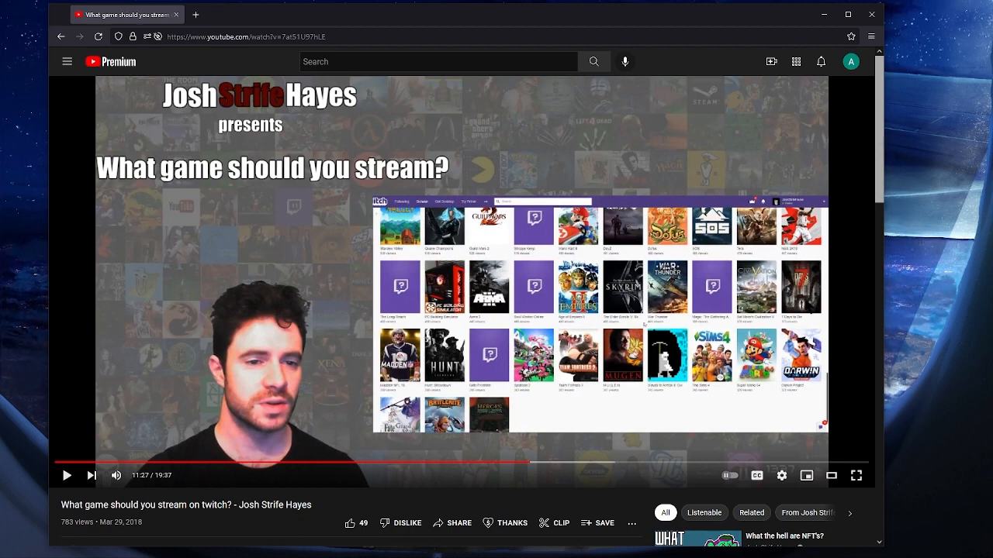
Pause briefly, continue through the Twitch directory slides, then pause at 12:19
click(67, 475)
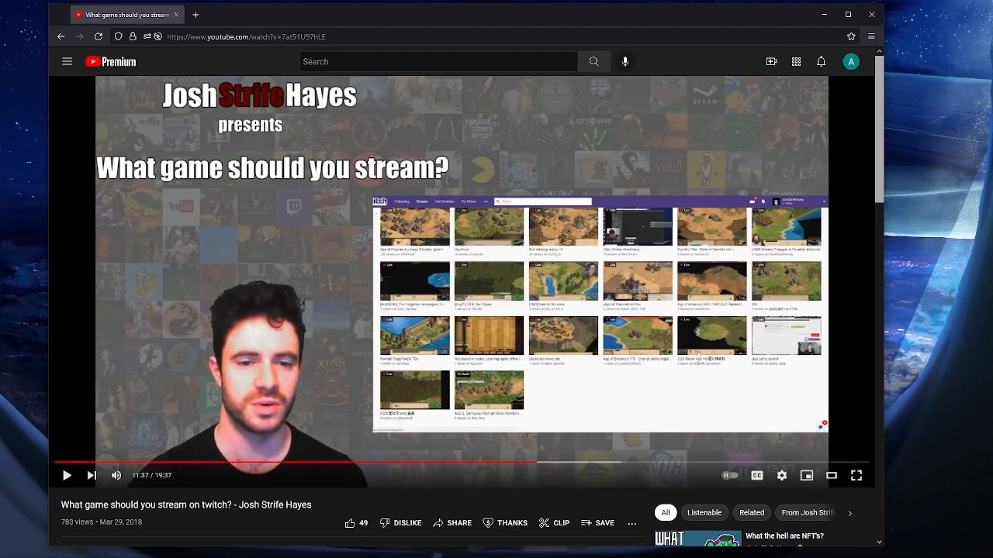
click(67, 475)
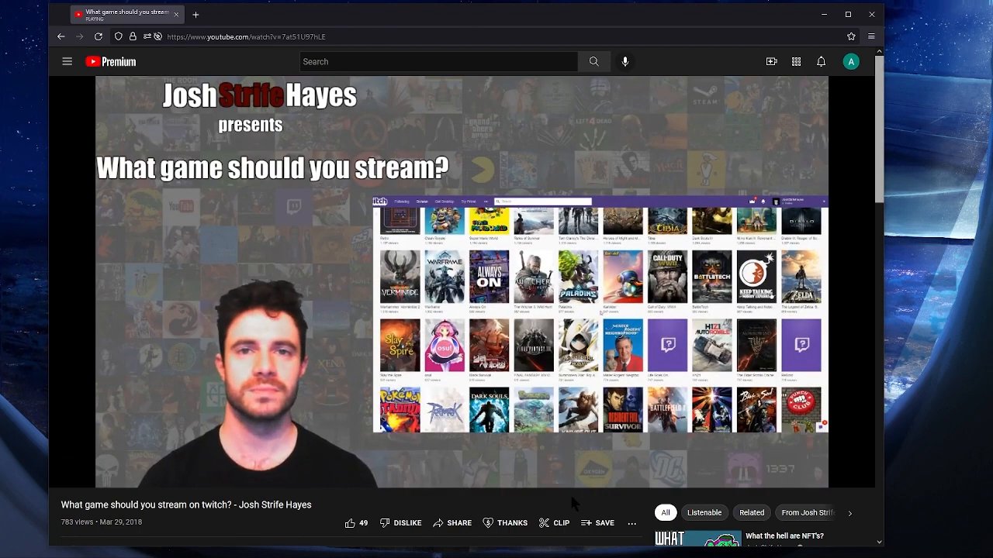
mouse_move(595, 506)
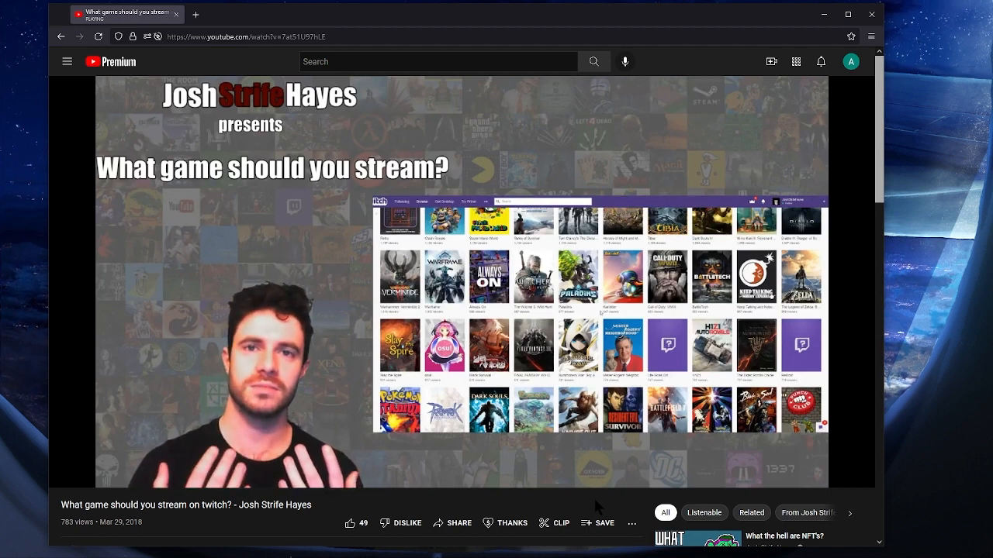
mouse_move(797, 379)
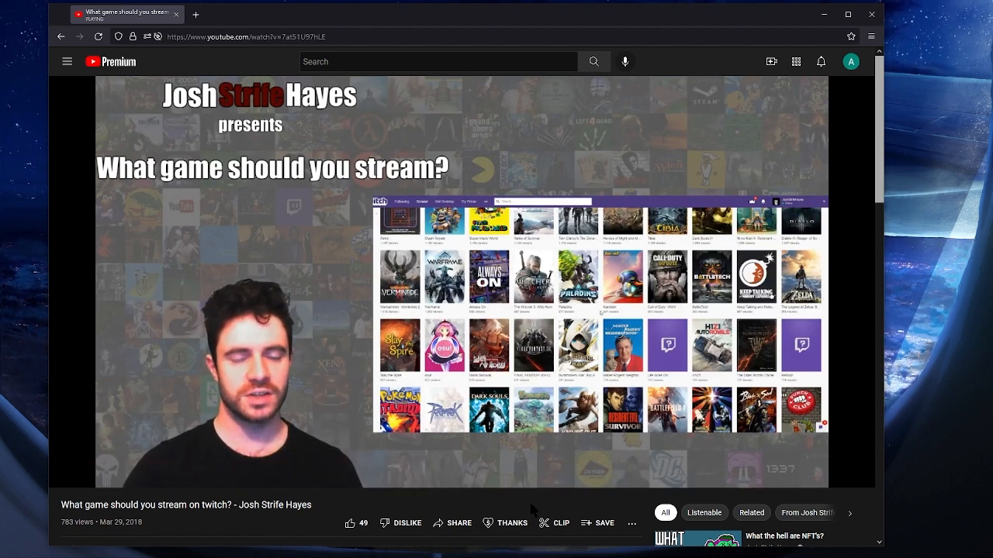
mouse_move(583, 499)
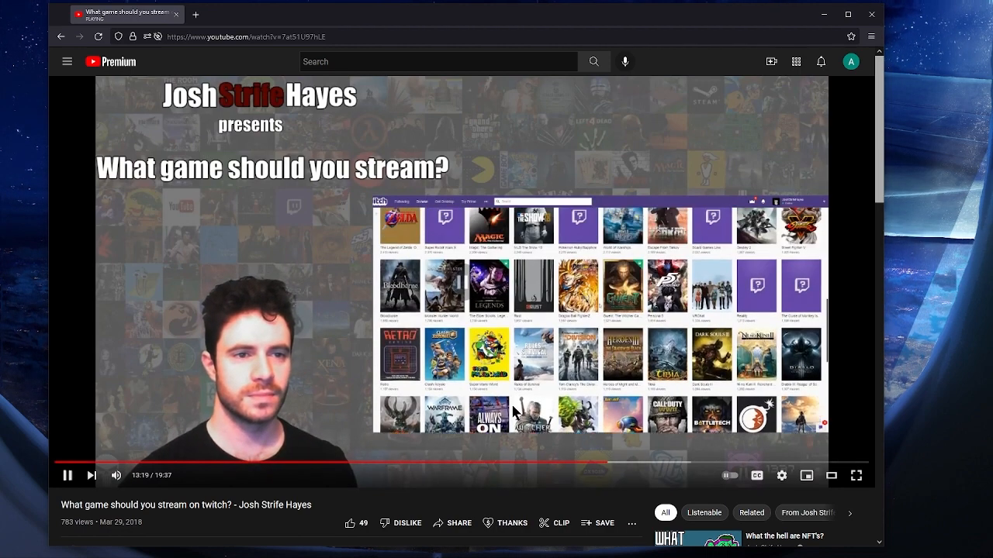
click(69, 474)
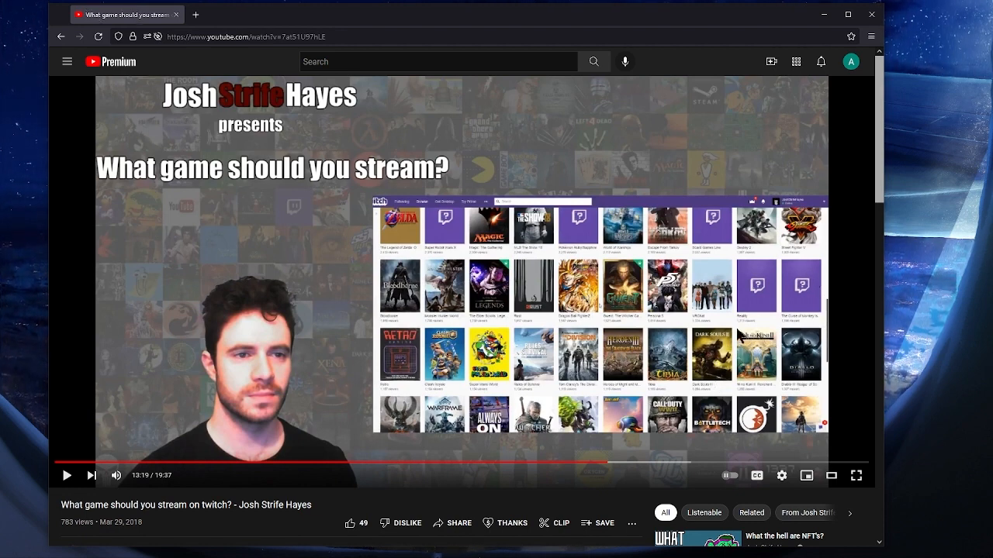
mouse_move(758, 301)
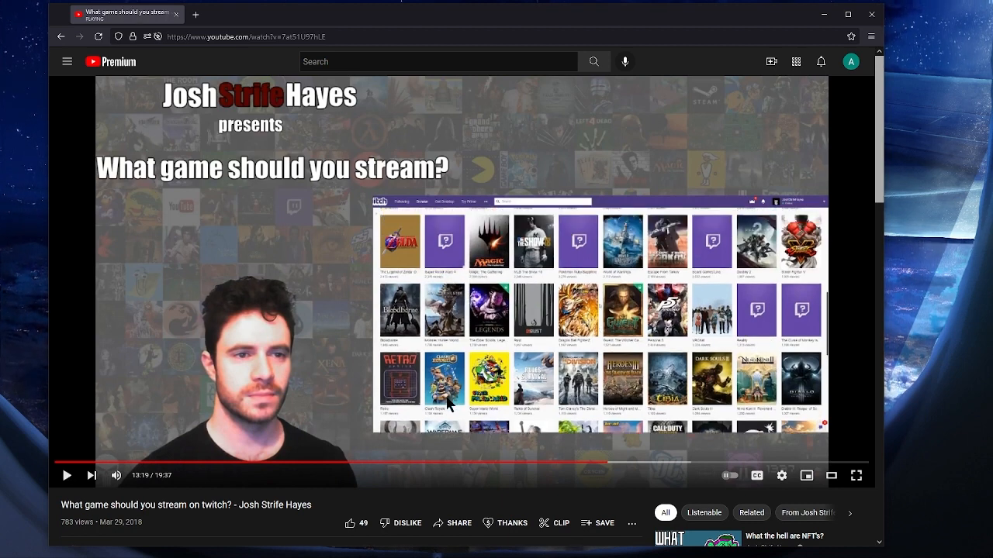
mouse_move(744, 351)
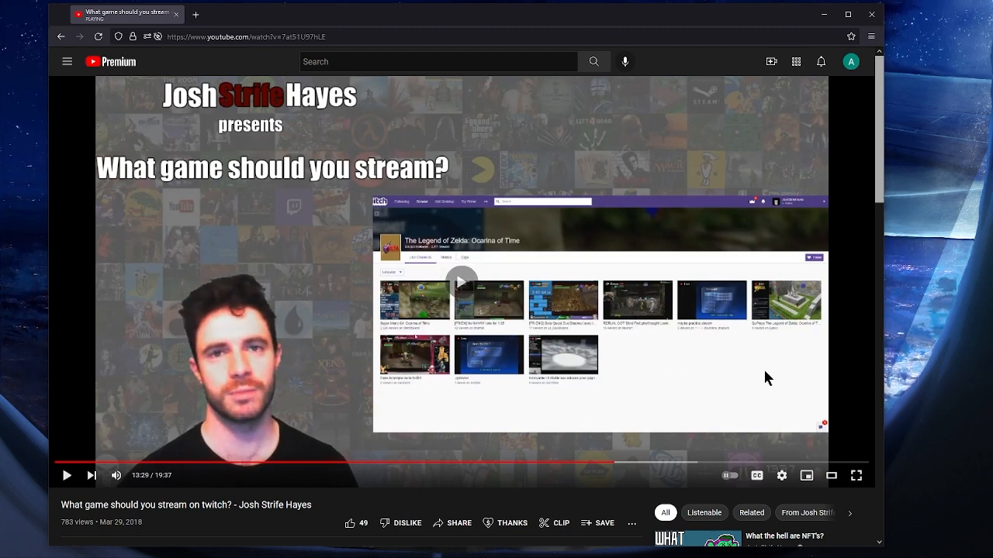
Resume playback so the video runs on toward 13:32
click(67, 475)
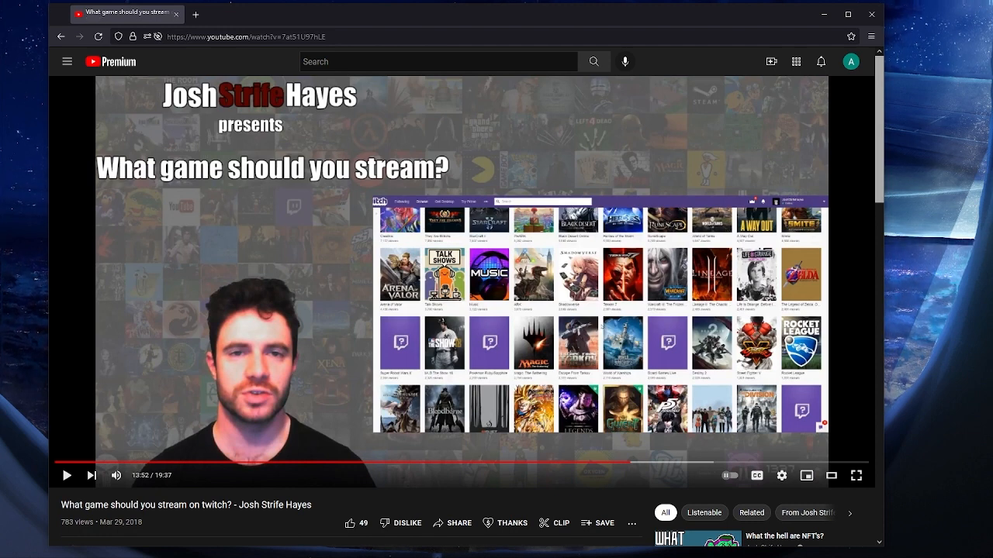
Resume the video, pause at 14:07, then continue playing
click(66, 475)
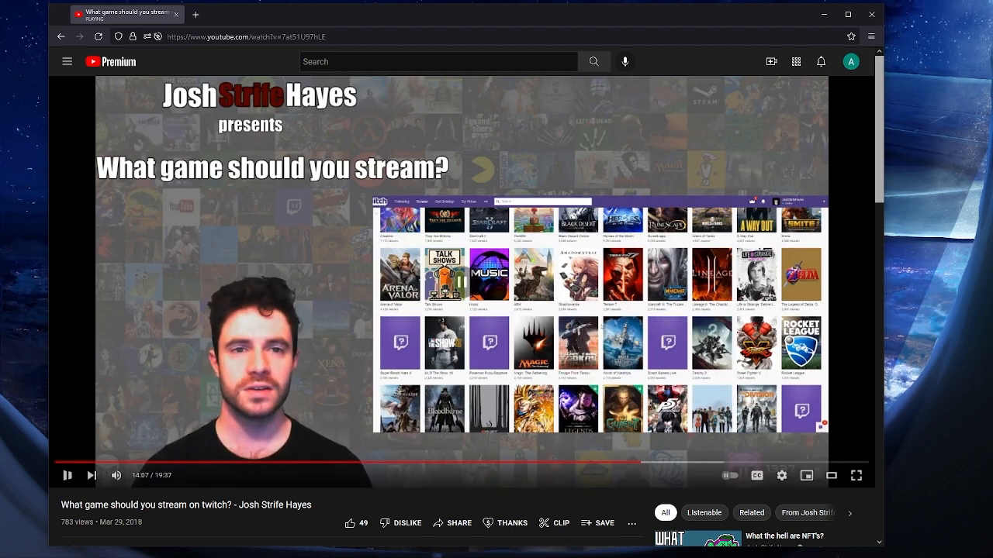
click(69, 475)
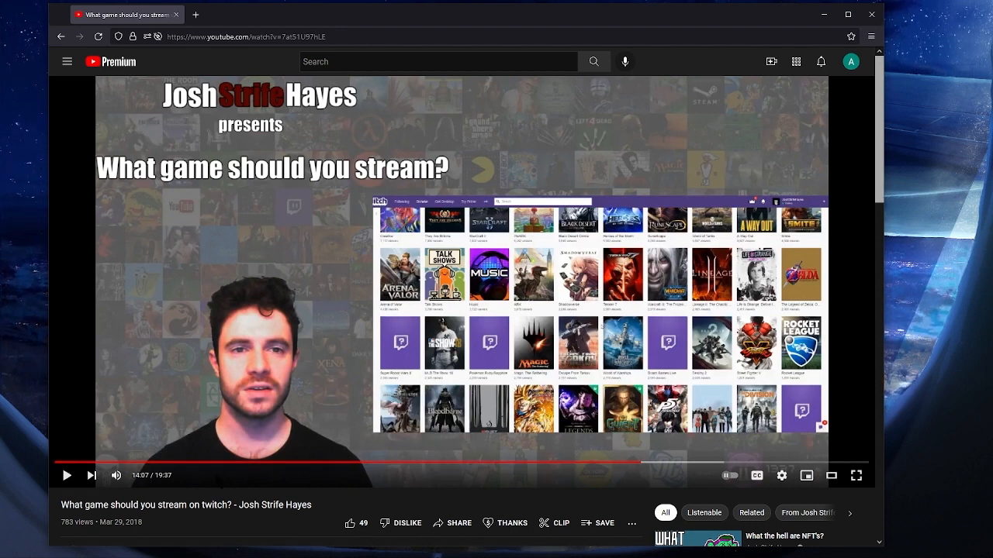
mouse_move(825, 263)
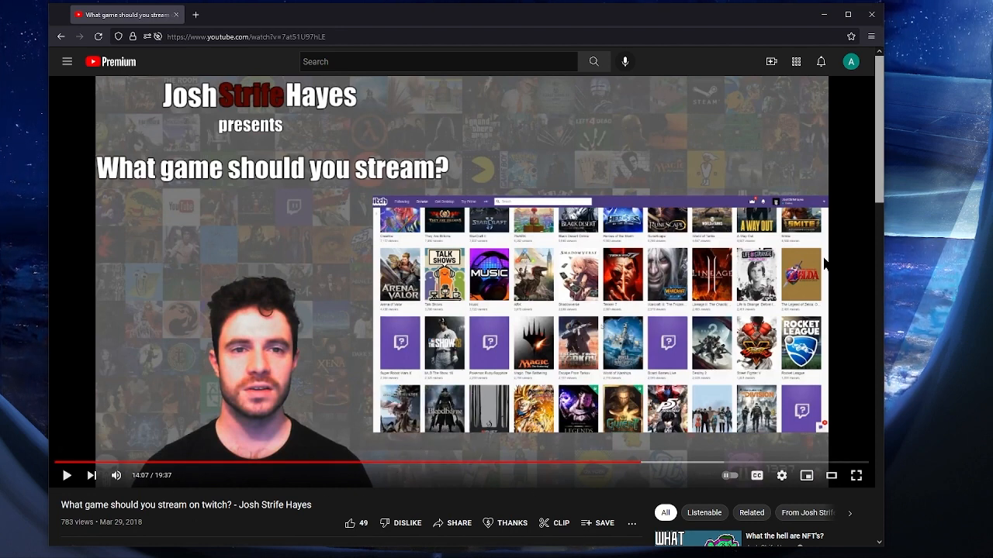
mouse_move(822, 310)
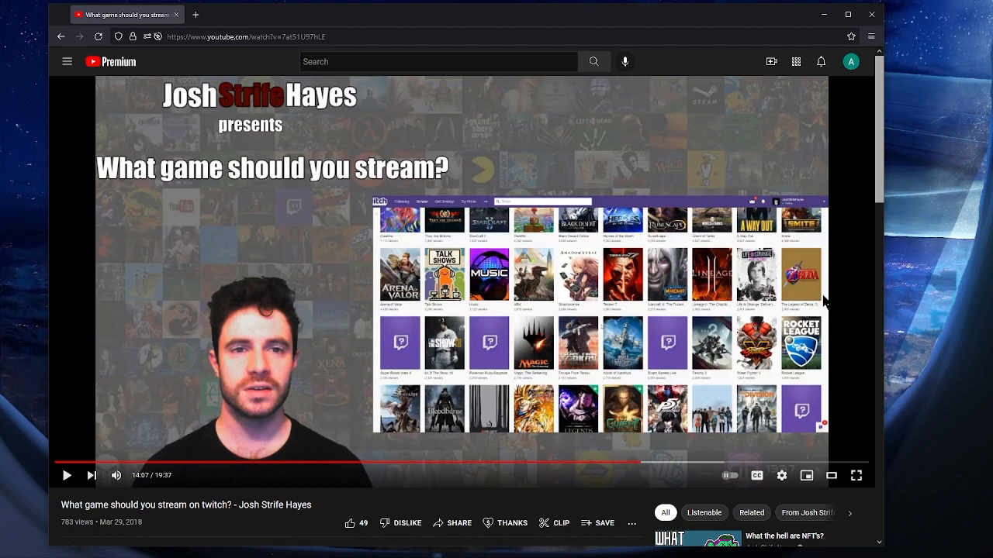
click(67, 475)
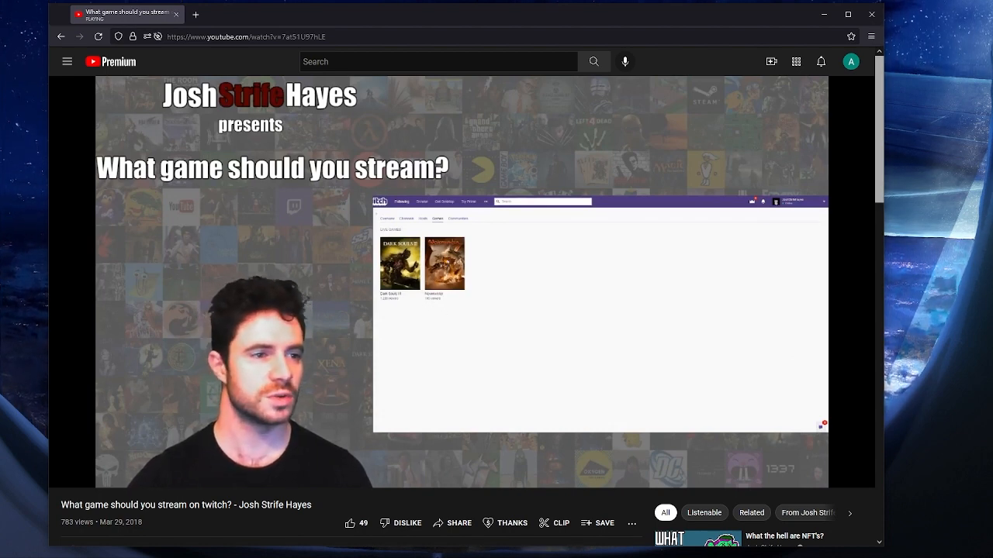
Pause the video around 14:42, then resume it toward the Twitch thumbnail grid
click(444, 263)
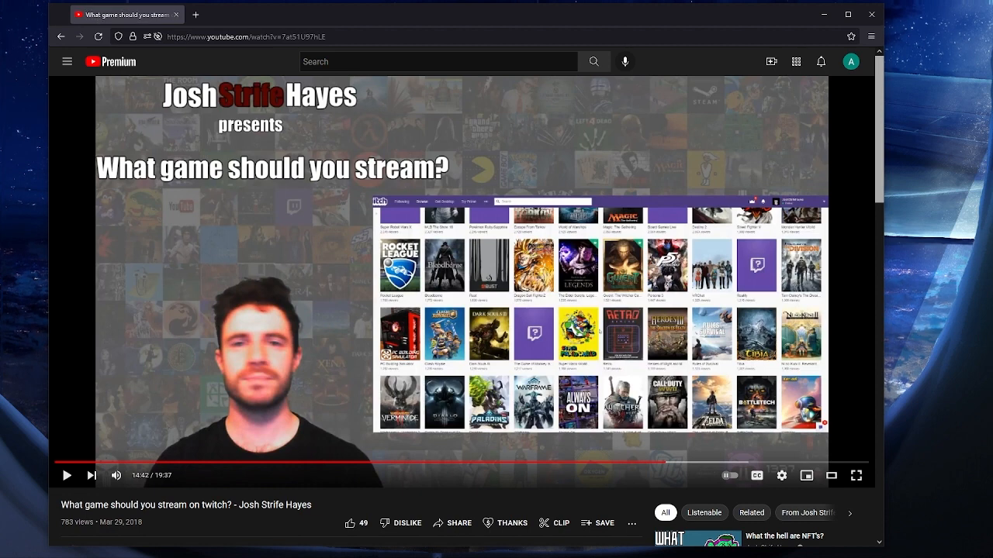
click(67, 474)
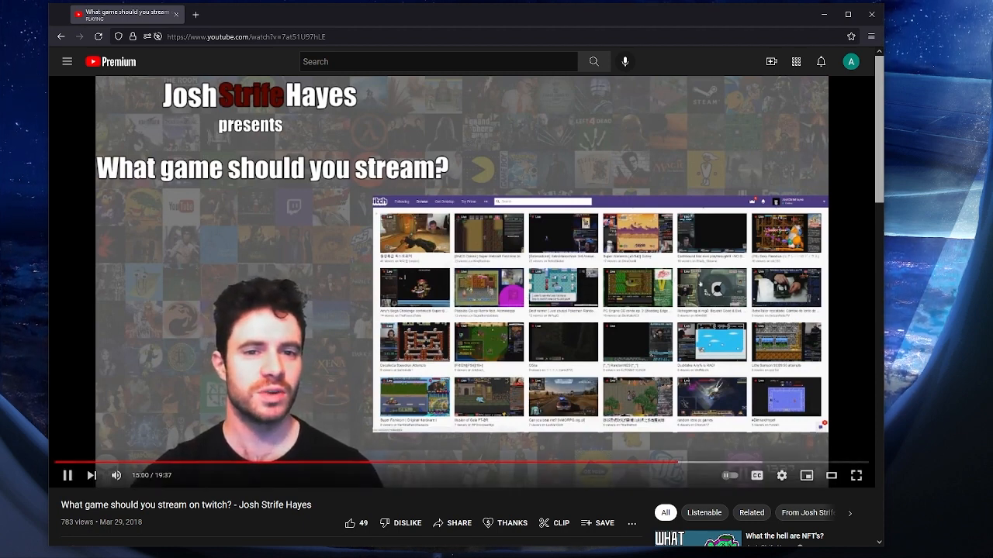
click(68, 475)
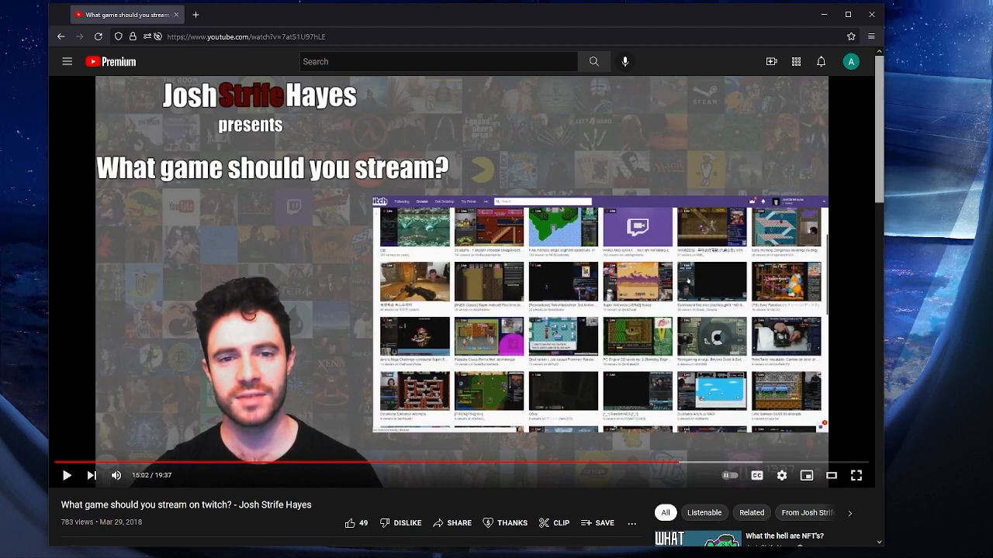
mouse_move(795, 244)
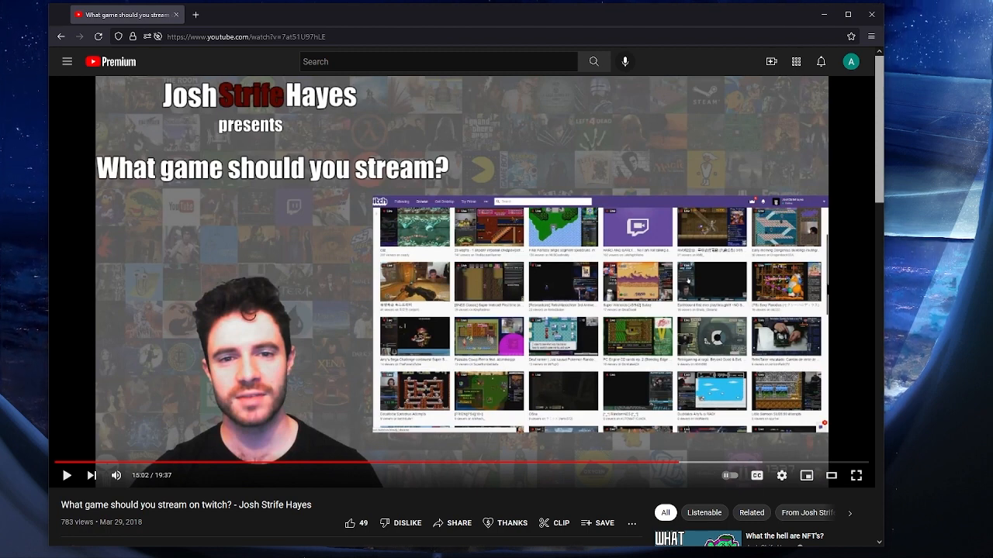
mouse_move(608, 254)
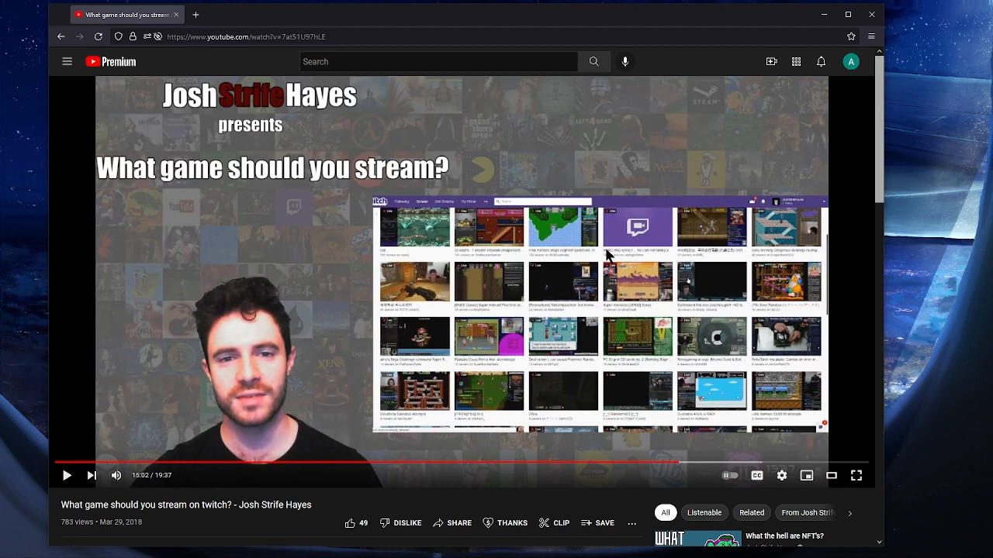
mouse_move(728, 246)
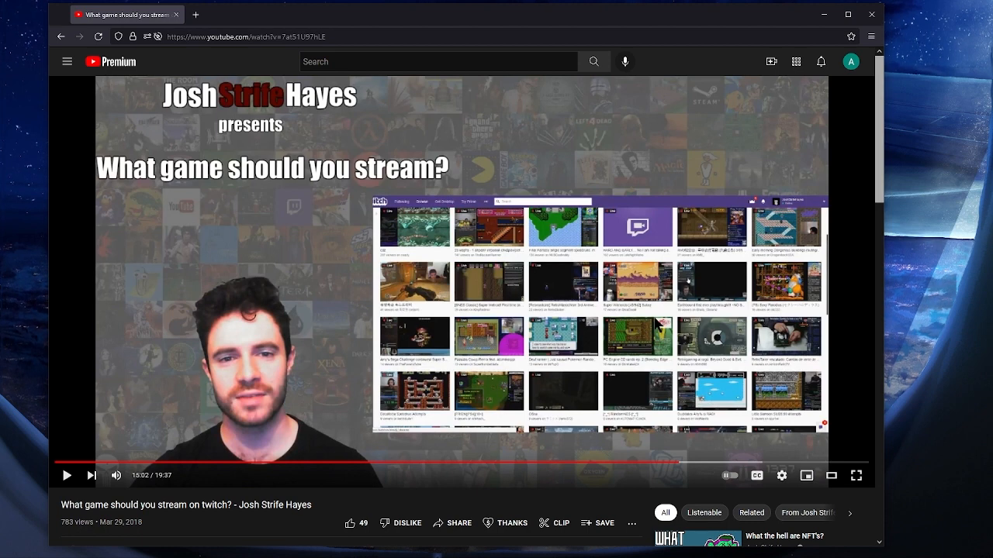
mouse_move(598, 360)
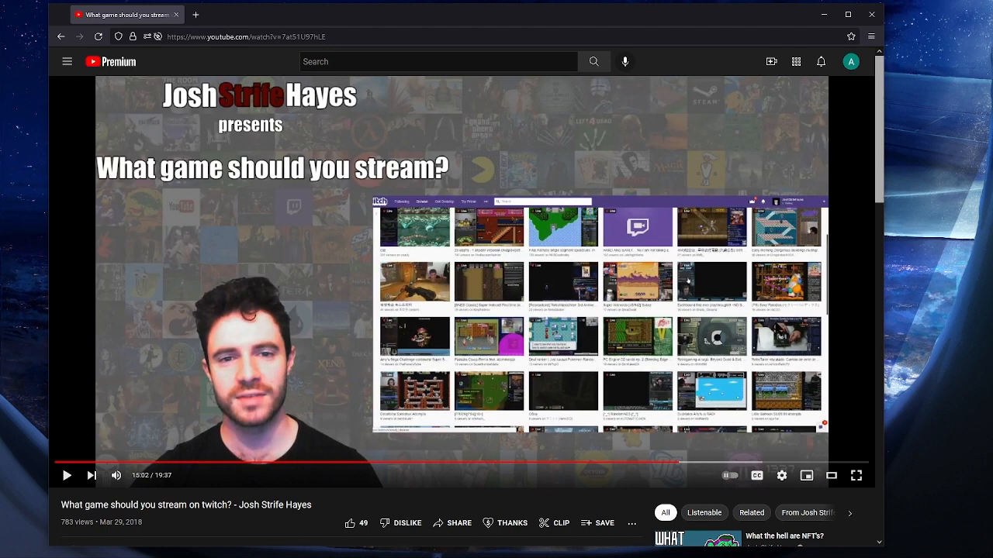
mouse_move(816, 297)
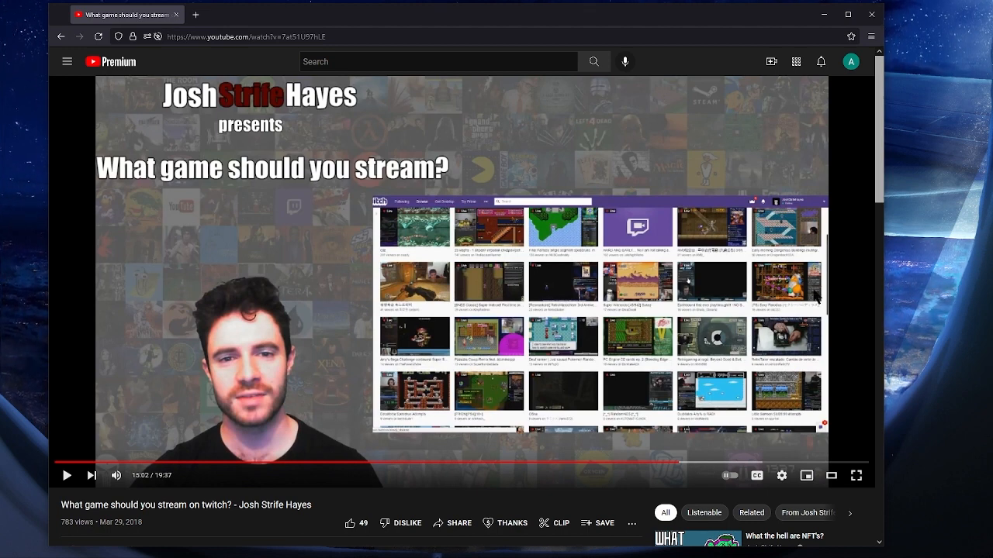
mouse_move(752, 197)
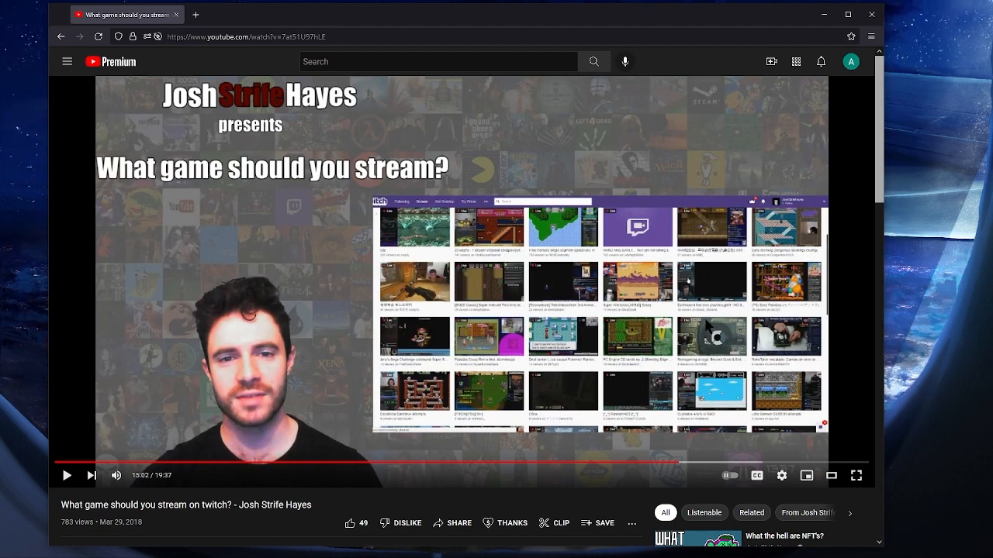
mouse_move(636, 248)
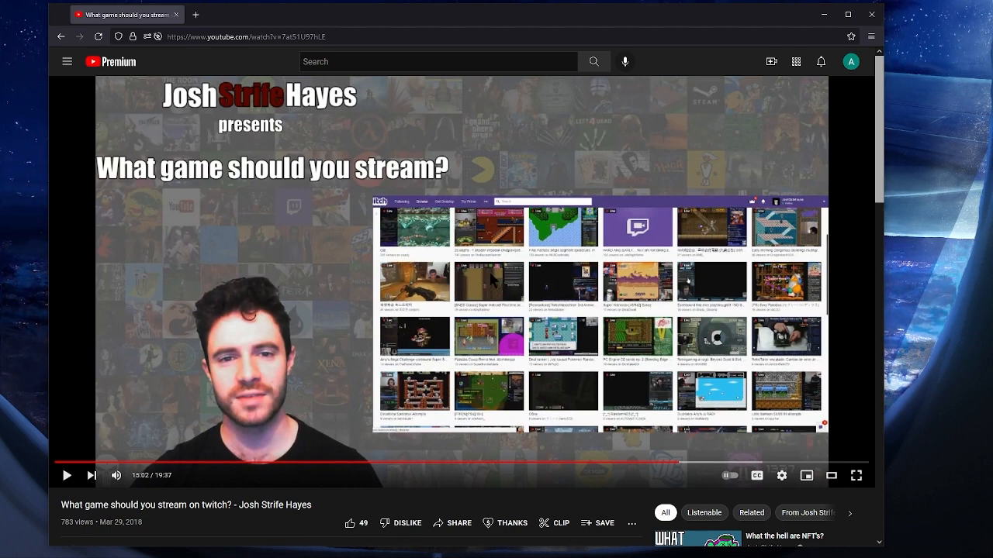
mouse_move(632, 257)
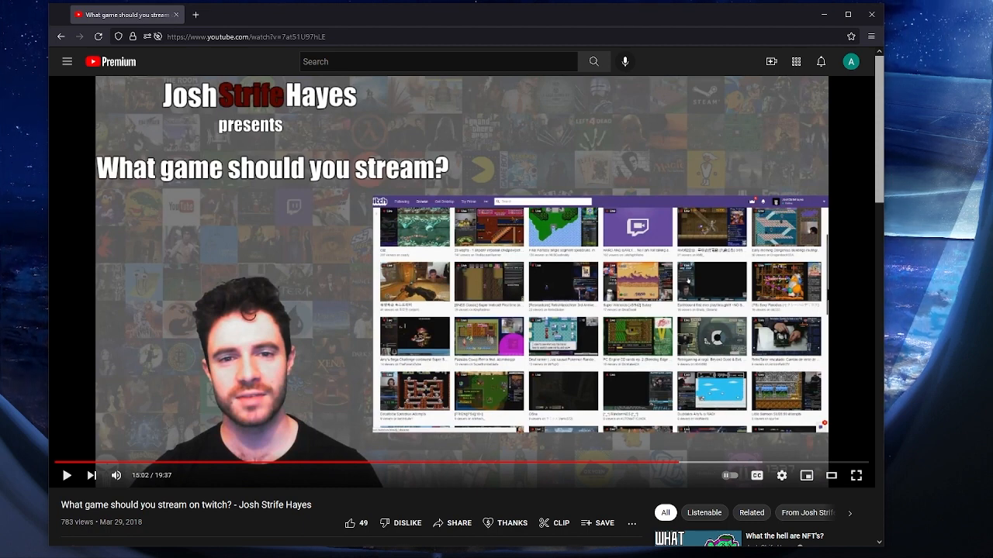
click(66, 474)
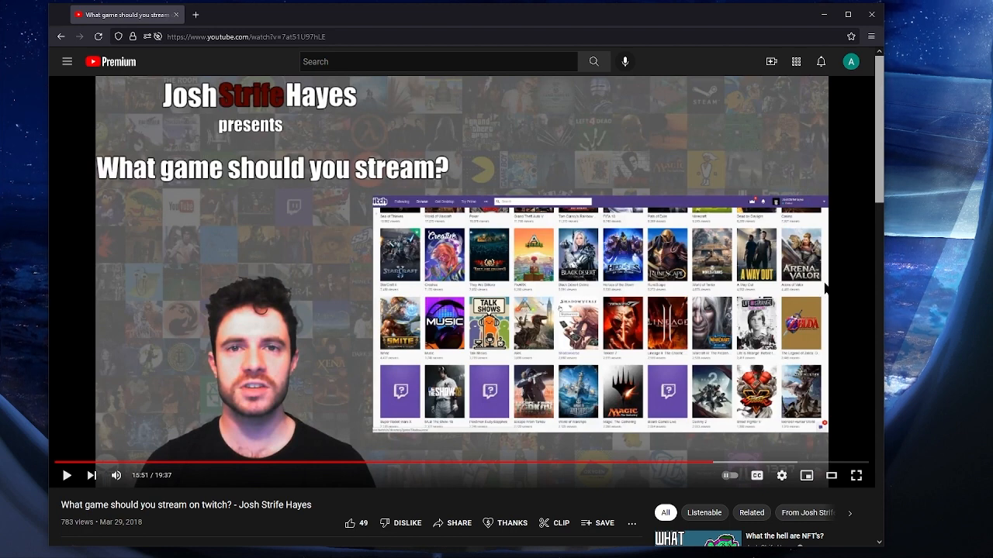
mouse_move(822, 294)
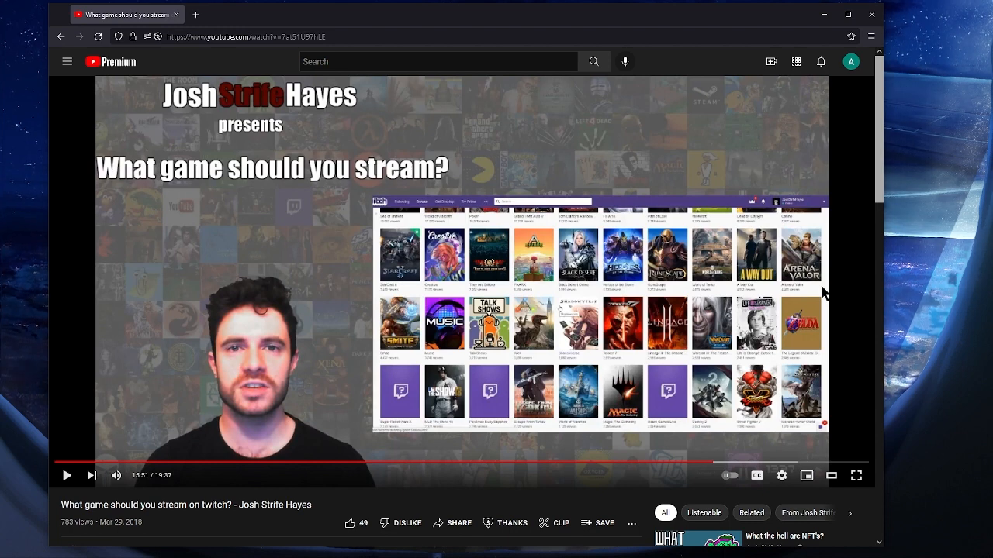
mouse_move(685, 295)
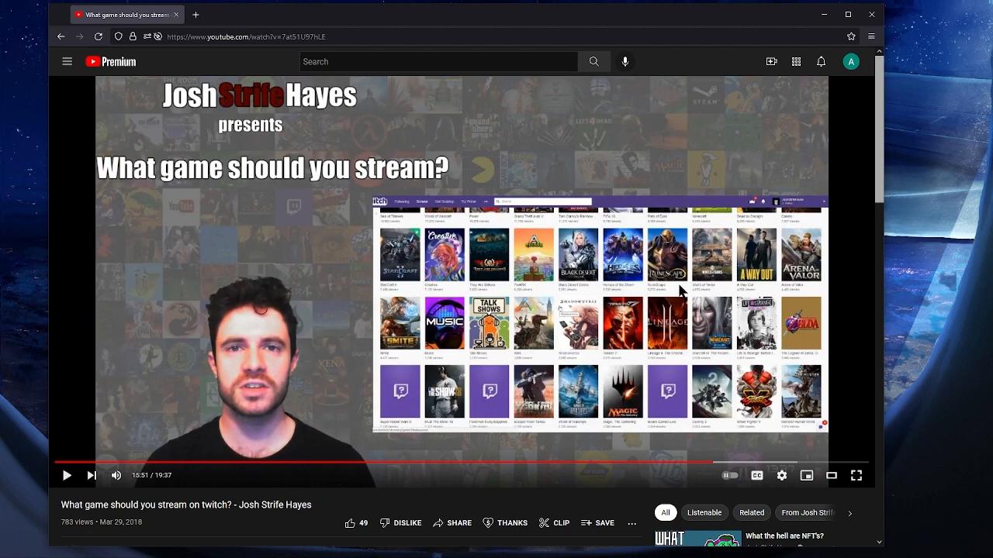
mouse_move(646, 299)
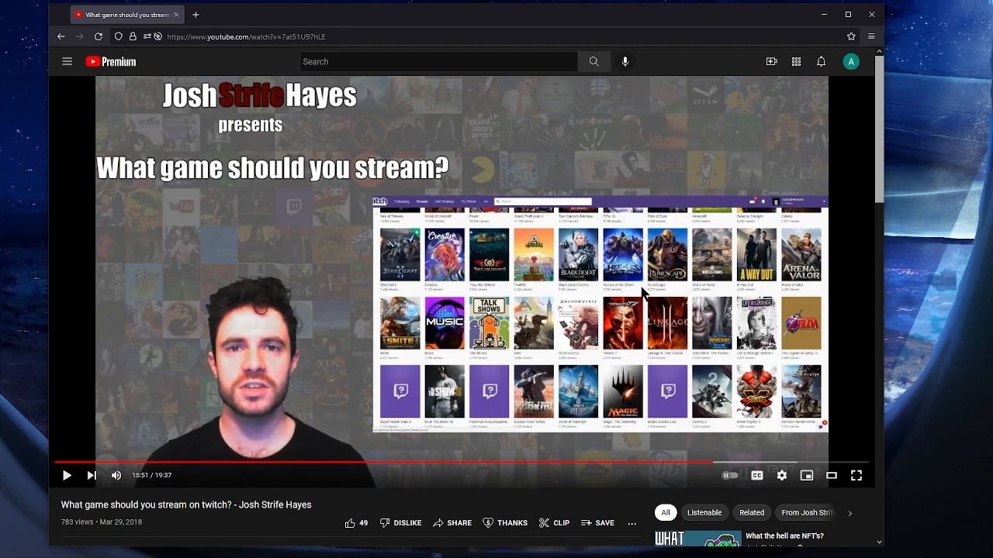
Resume the paused video so it plays further into the Twitch game directory
click(67, 475)
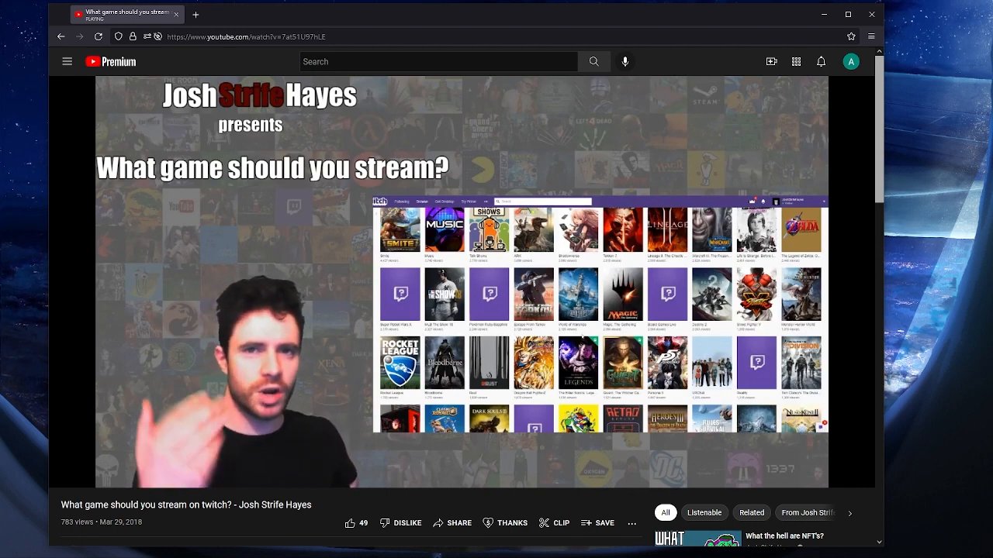
mouse_move(465, 380)
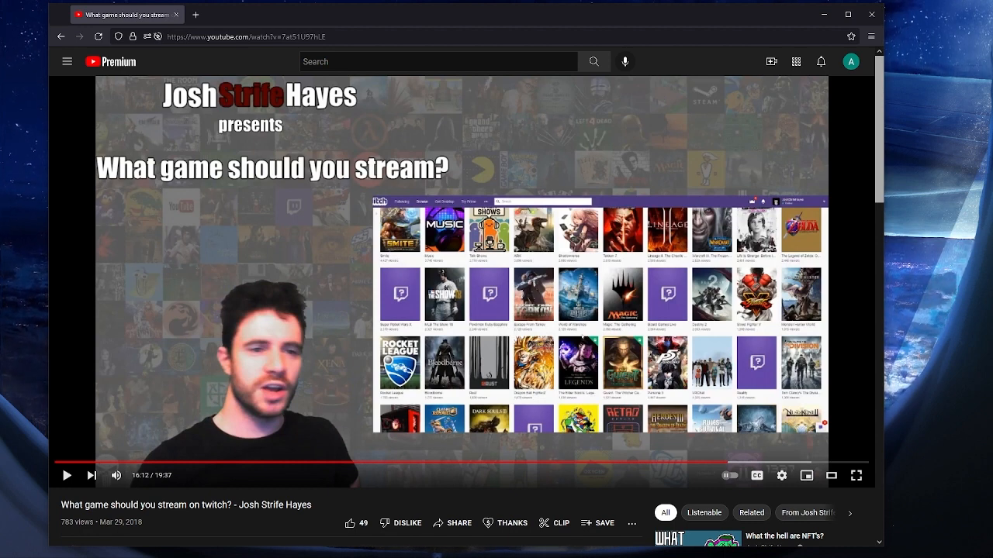
Resume and skip ahead past the Magic: The Gathering examples, pausing briefly to comment
click(67, 475)
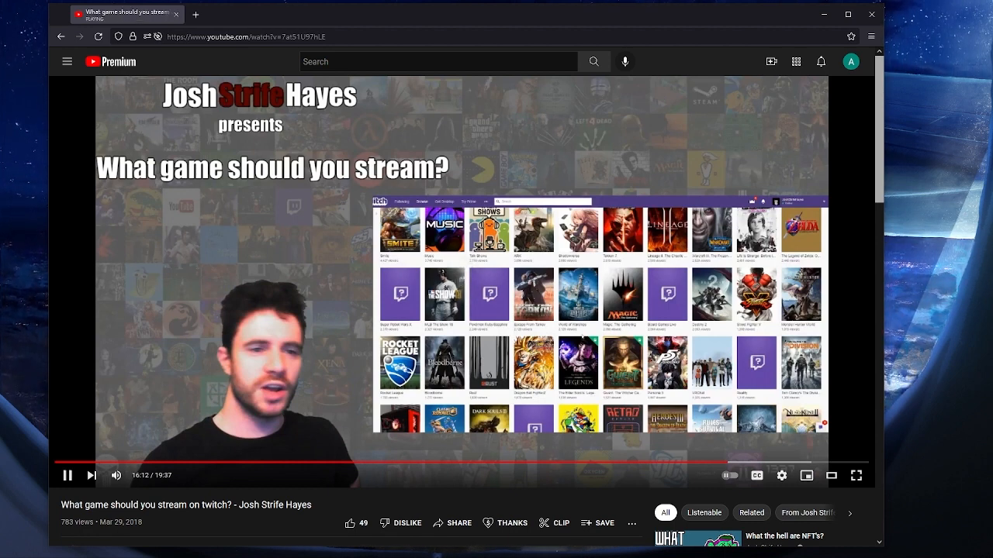
click(68, 474)
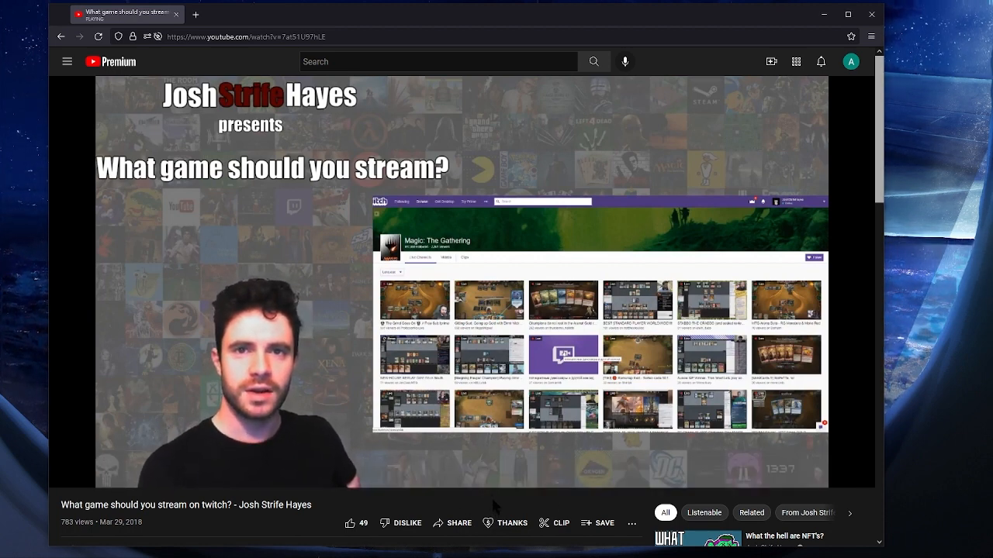
mouse_move(493, 506)
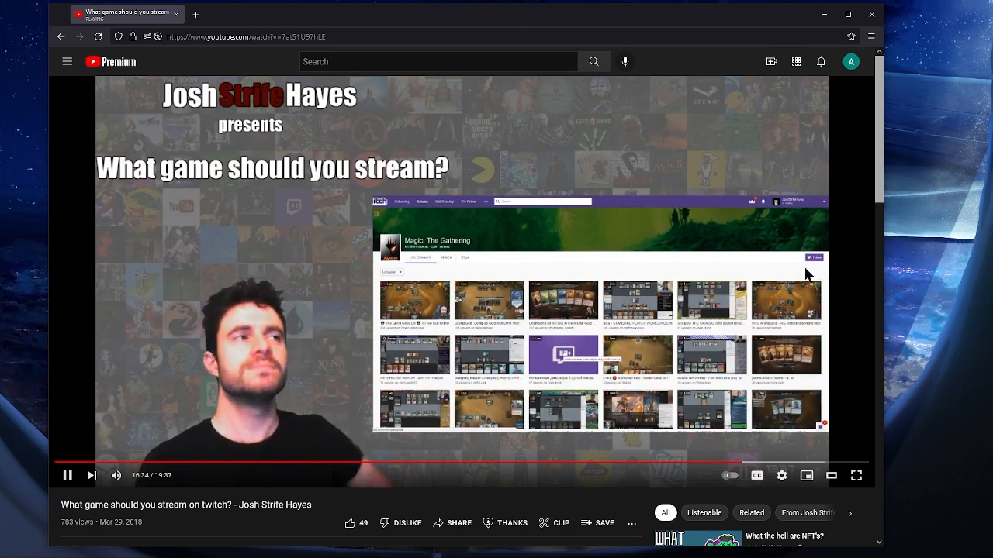
mouse_move(735, 267)
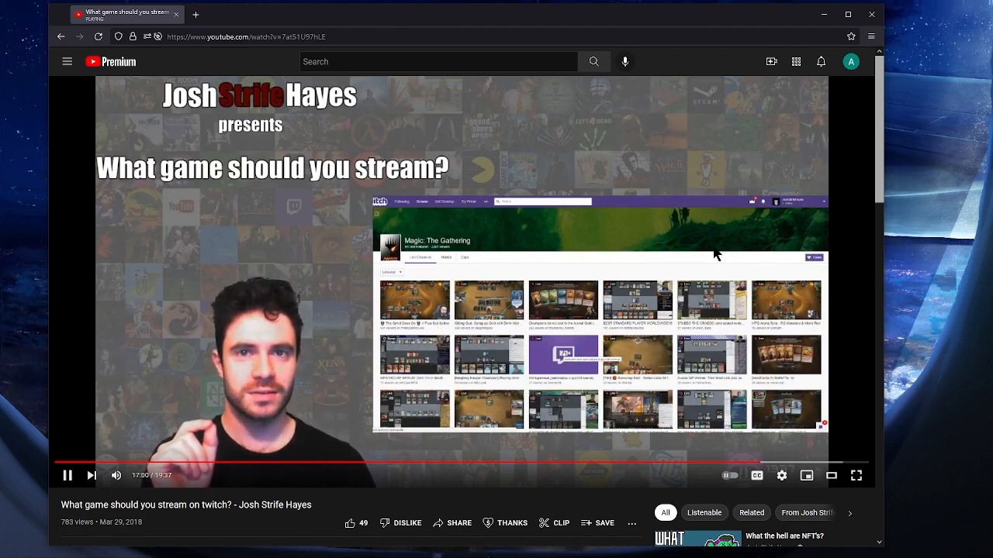
mouse_move(726, 251)
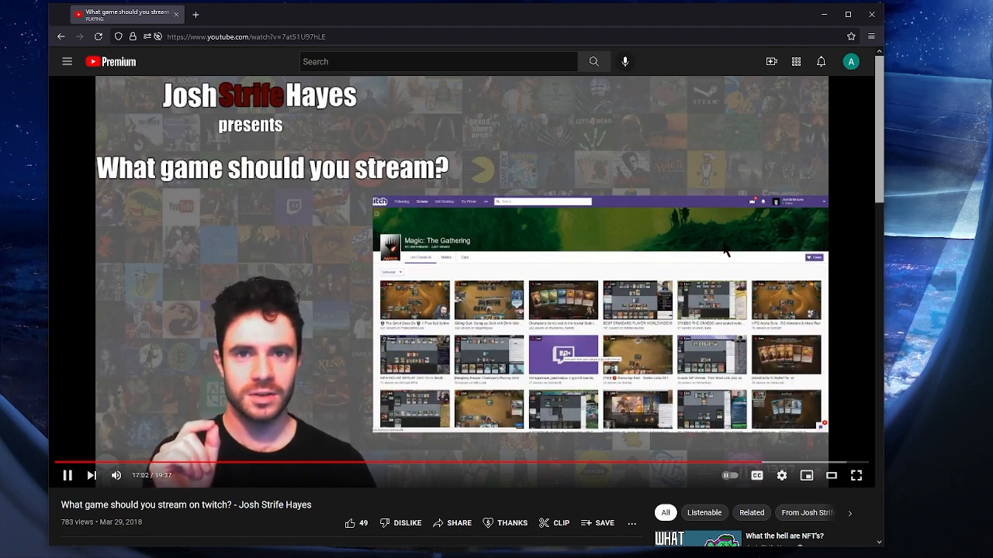
mouse_move(508, 453)
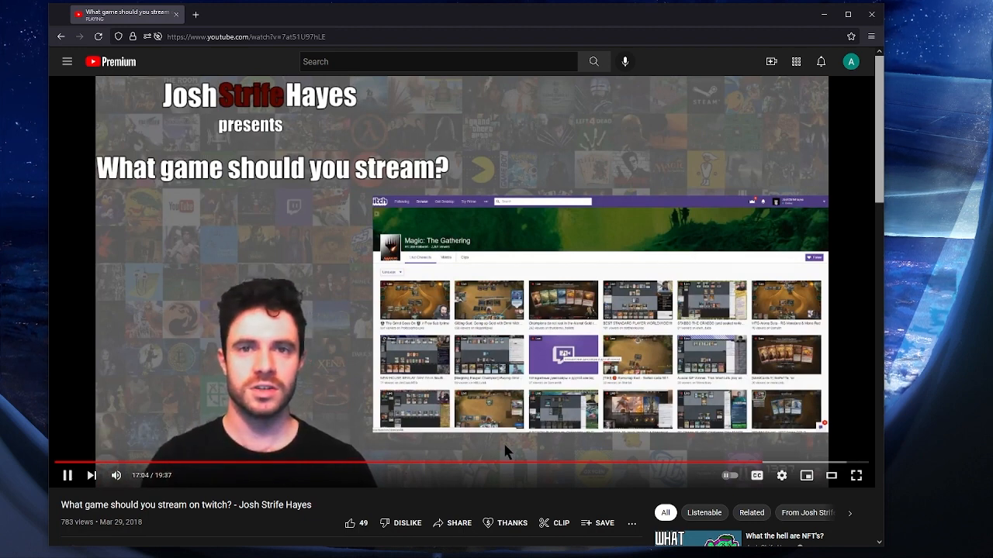
mouse_move(580, 387)
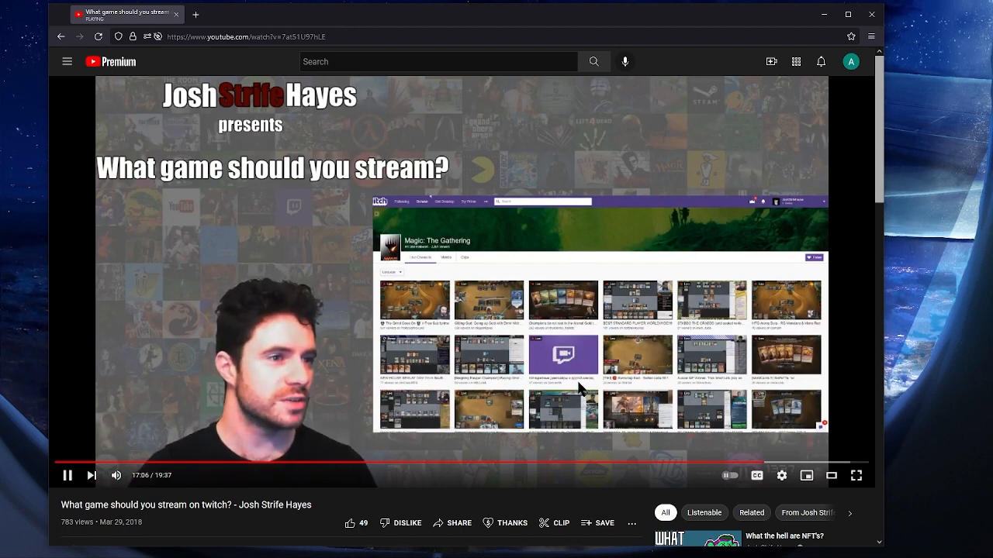
click(68, 475)
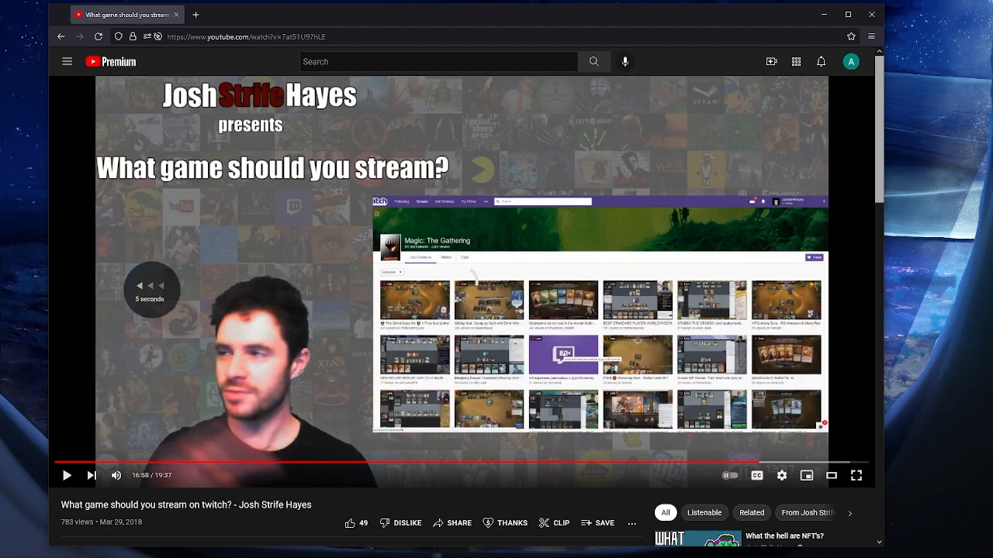
click(67, 475)
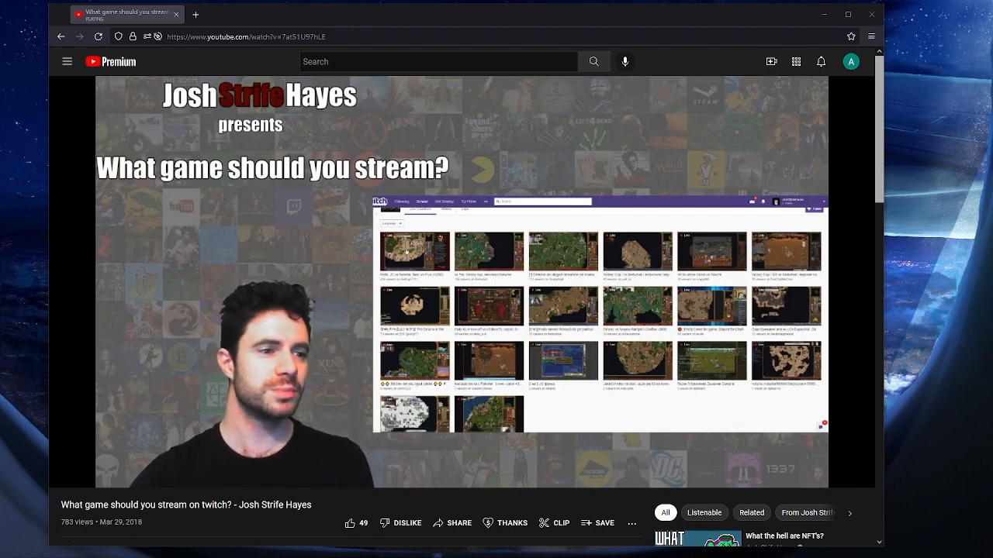
mouse_move(752, 338)
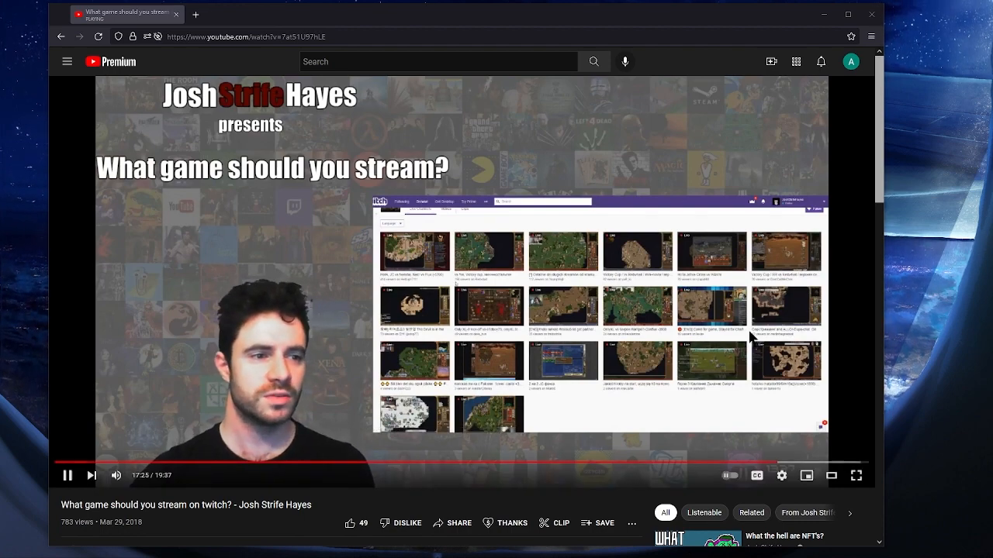
scroll(down, 3)
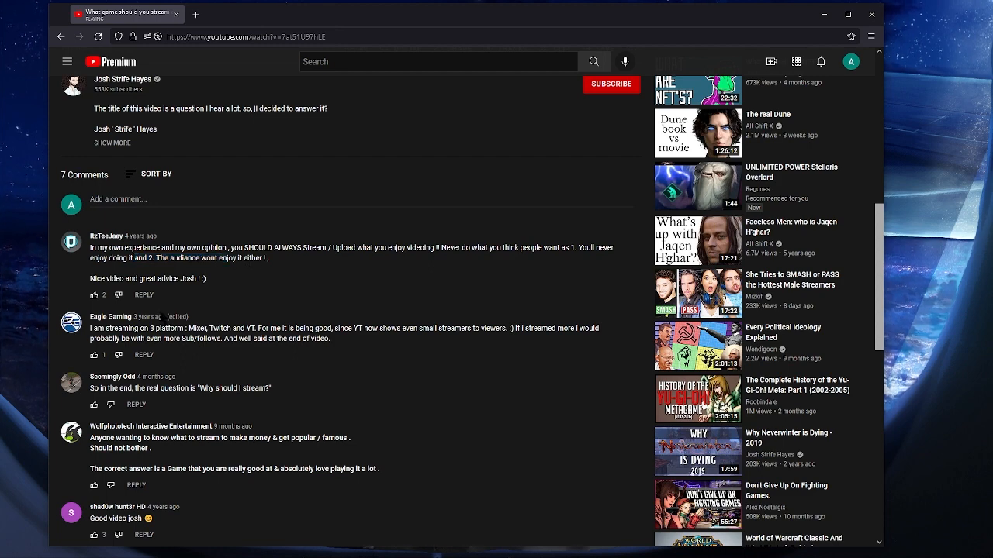
drag(127, 329, 313, 328)
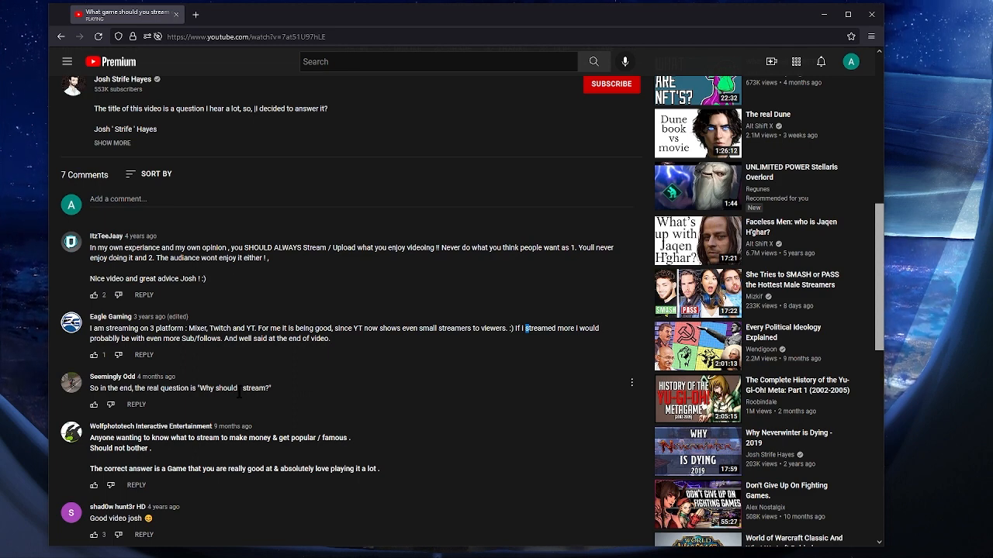
scroll(down, 3)
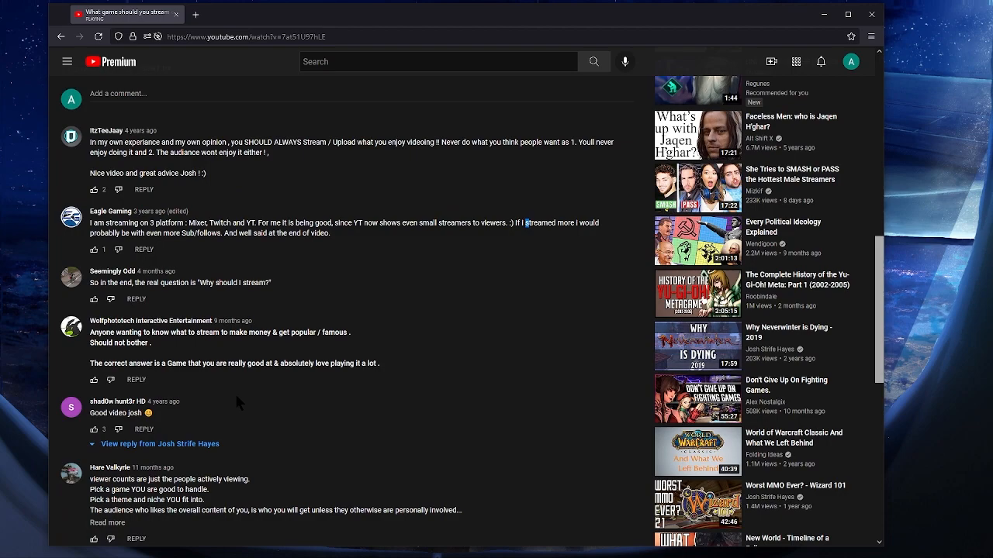
scroll(up, 3)
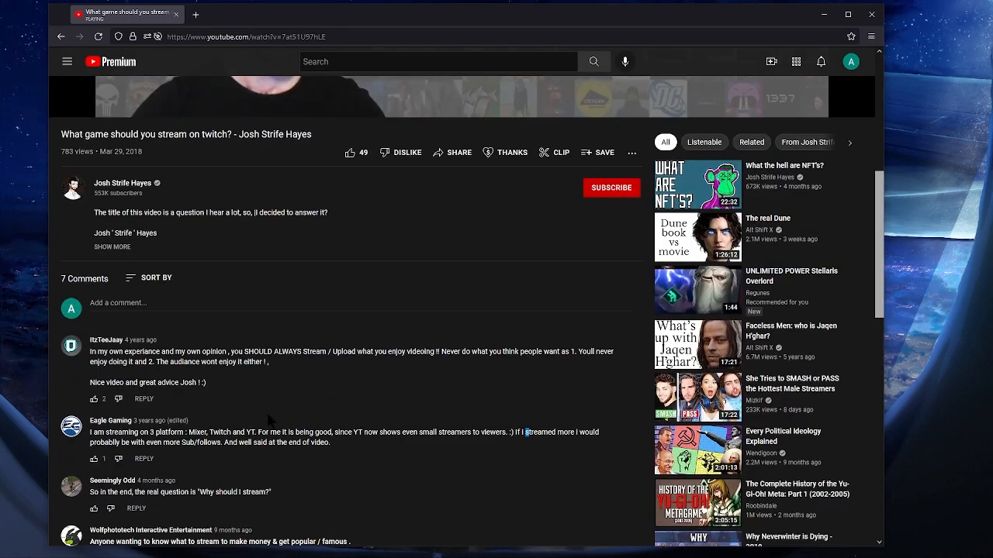
scroll(down, 3)
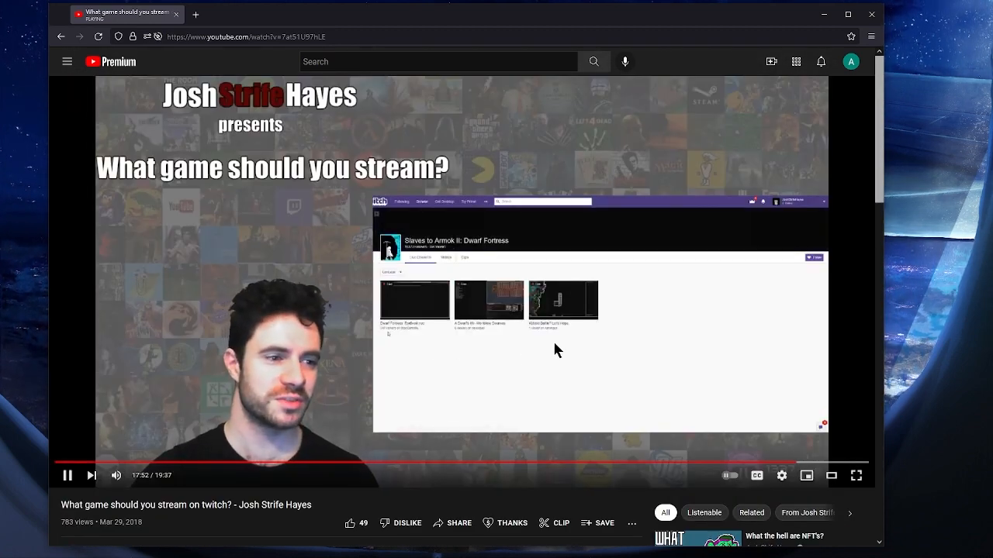
mouse_move(629, 335)
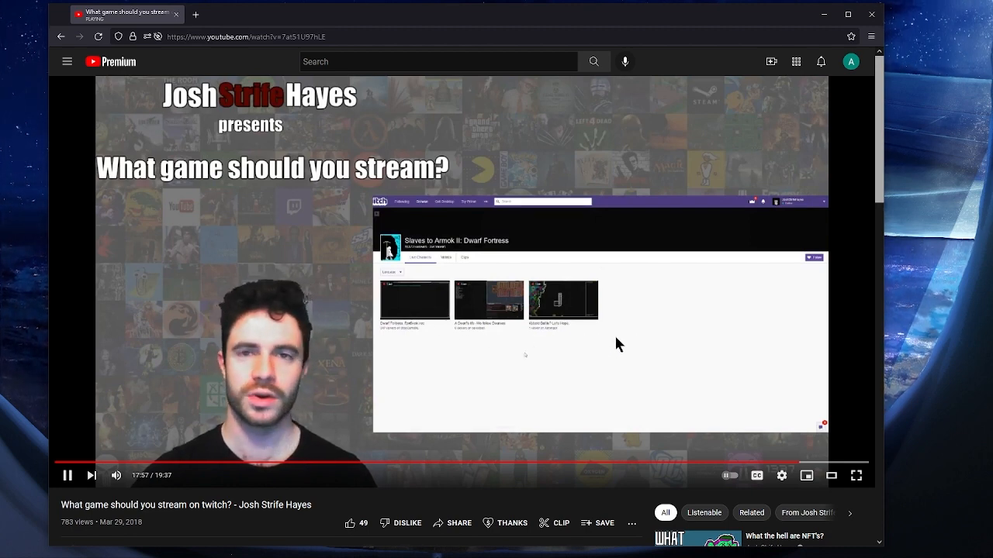
mouse_move(661, 332)
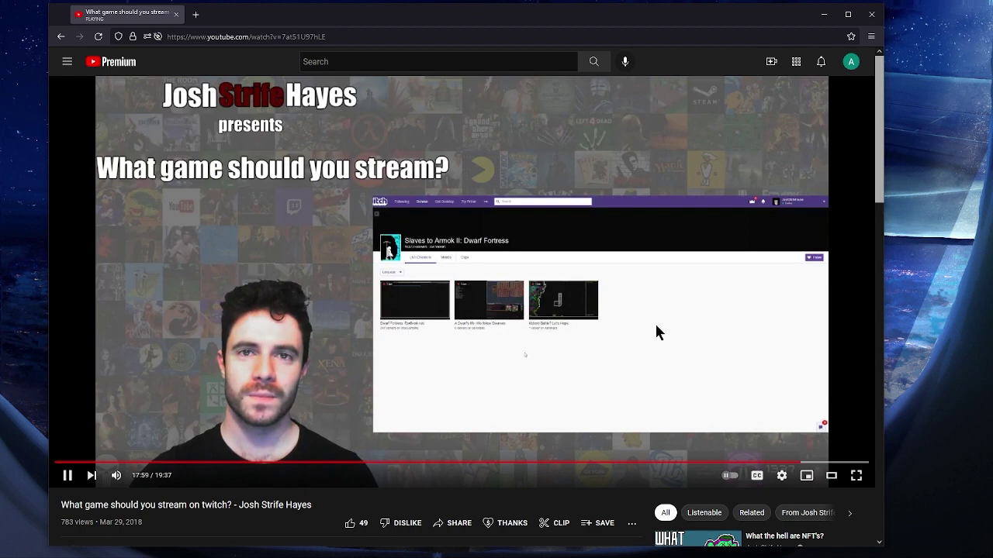
mouse_move(707, 342)
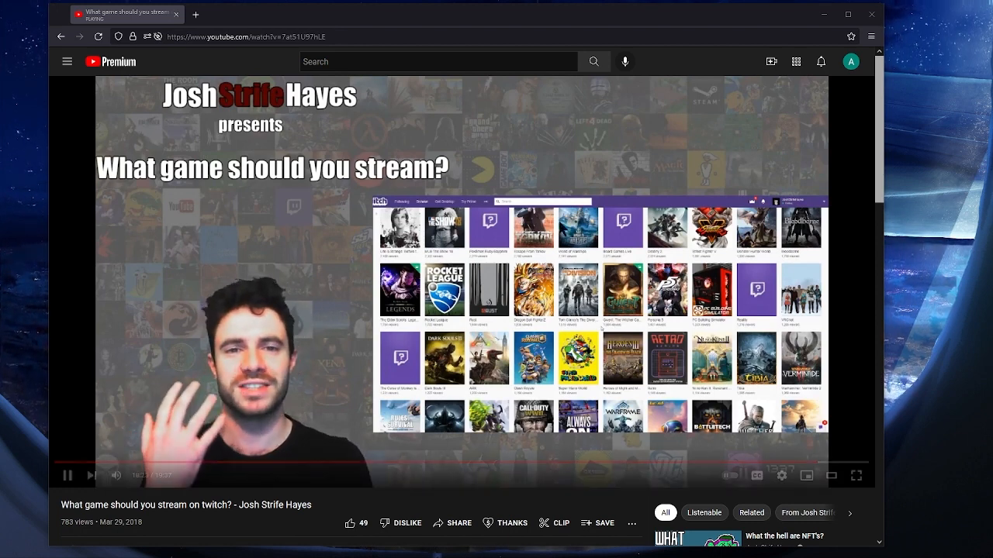
mouse_move(933, 315)
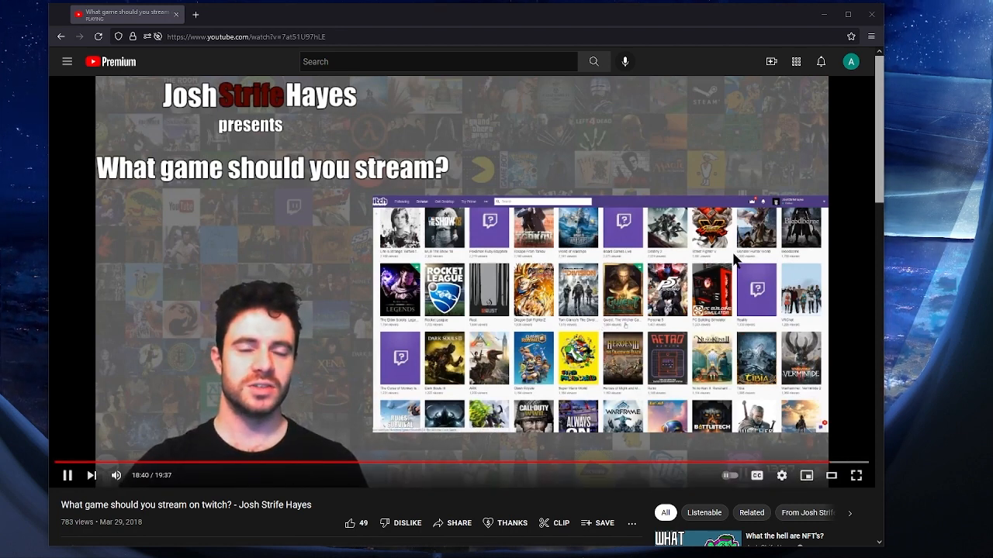
Scroll below the player to the description and the seven viewer comments
click(68, 474)
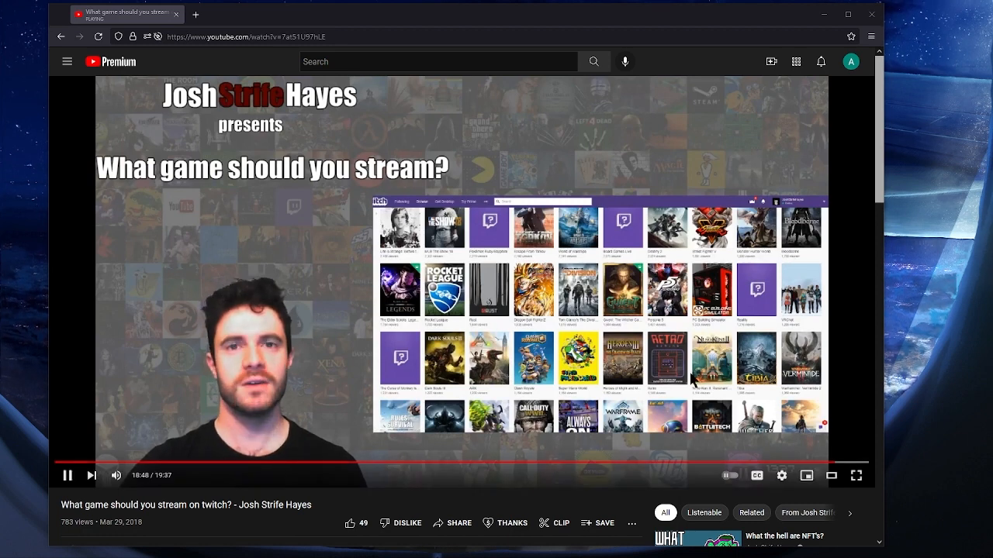
mouse_move(681, 117)
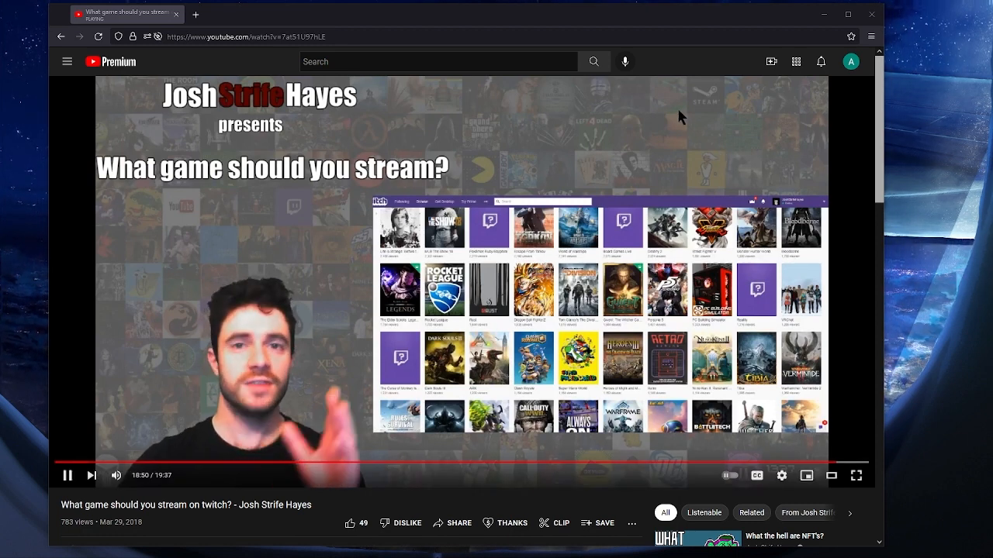
mouse_move(769, 298)
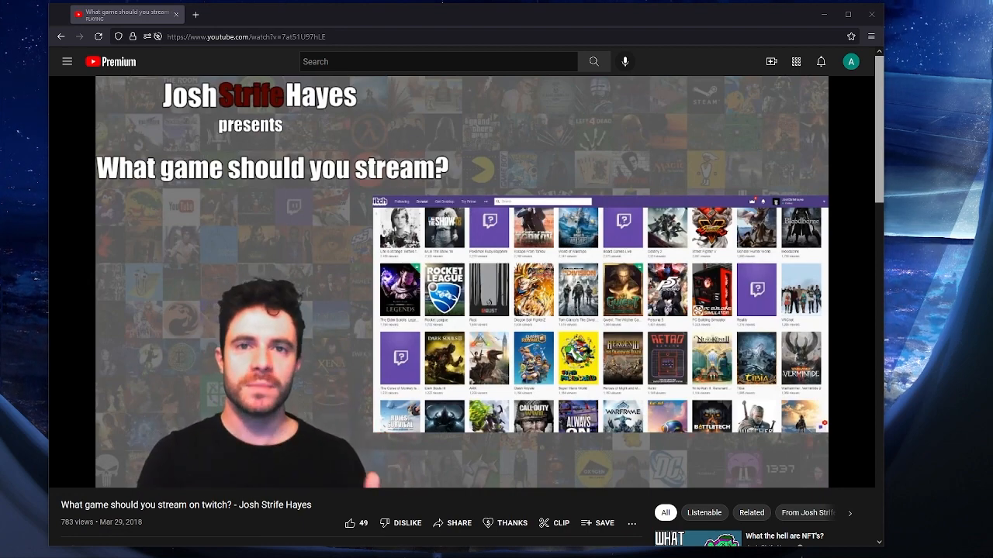
scroll(down, 3)
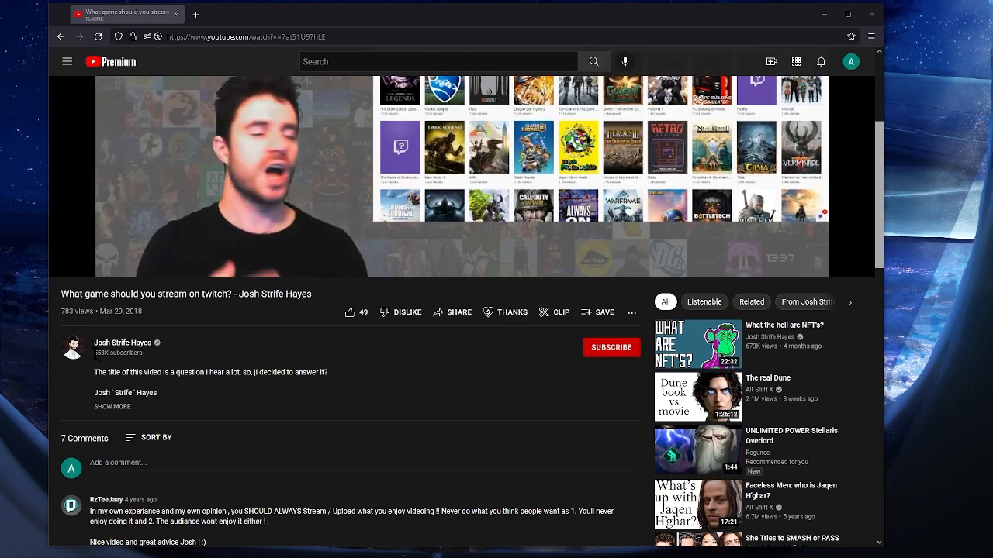